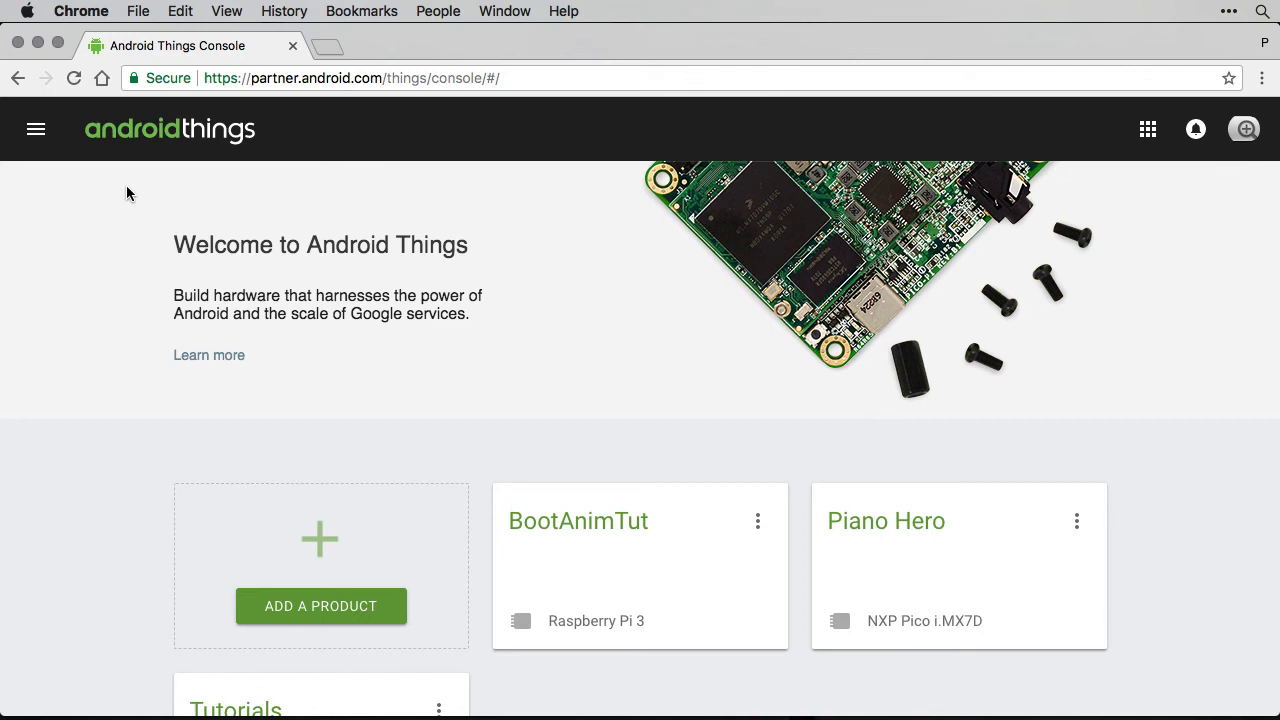
mouse_move(118, 184)
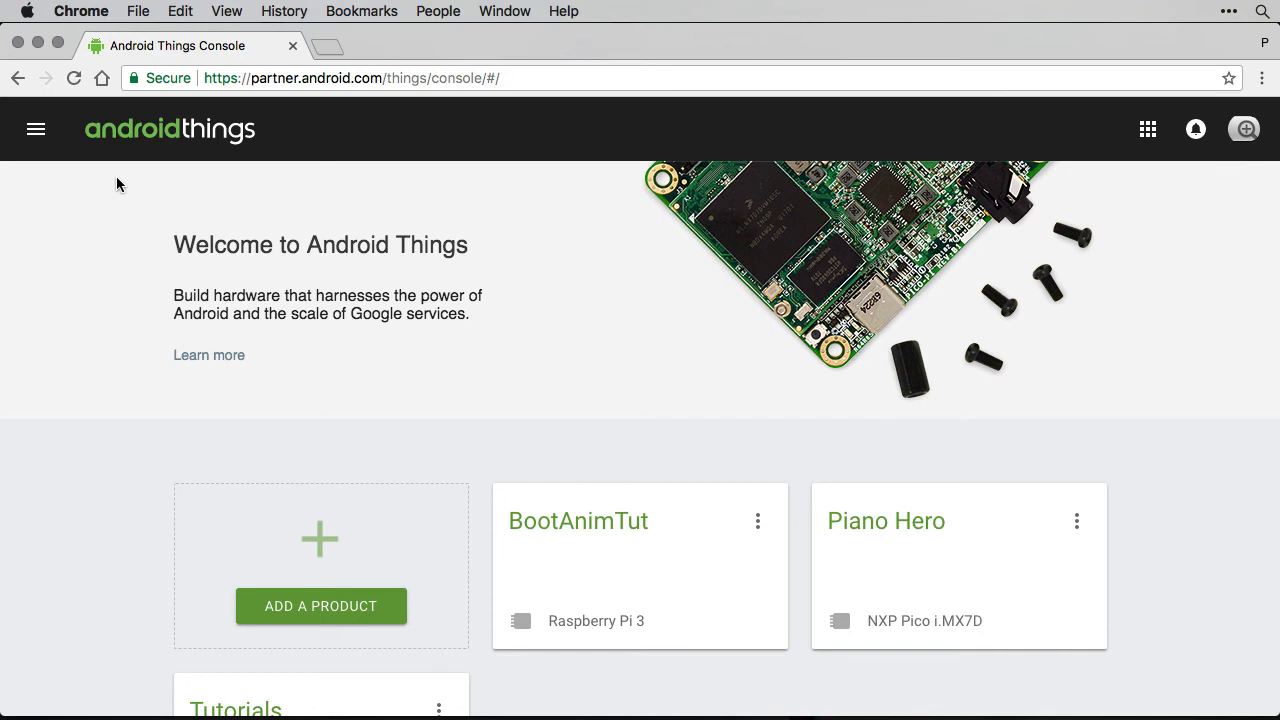
Step: Navigate from the welcome page to the Tools page showing the Setup Utility download
click(38, 128)
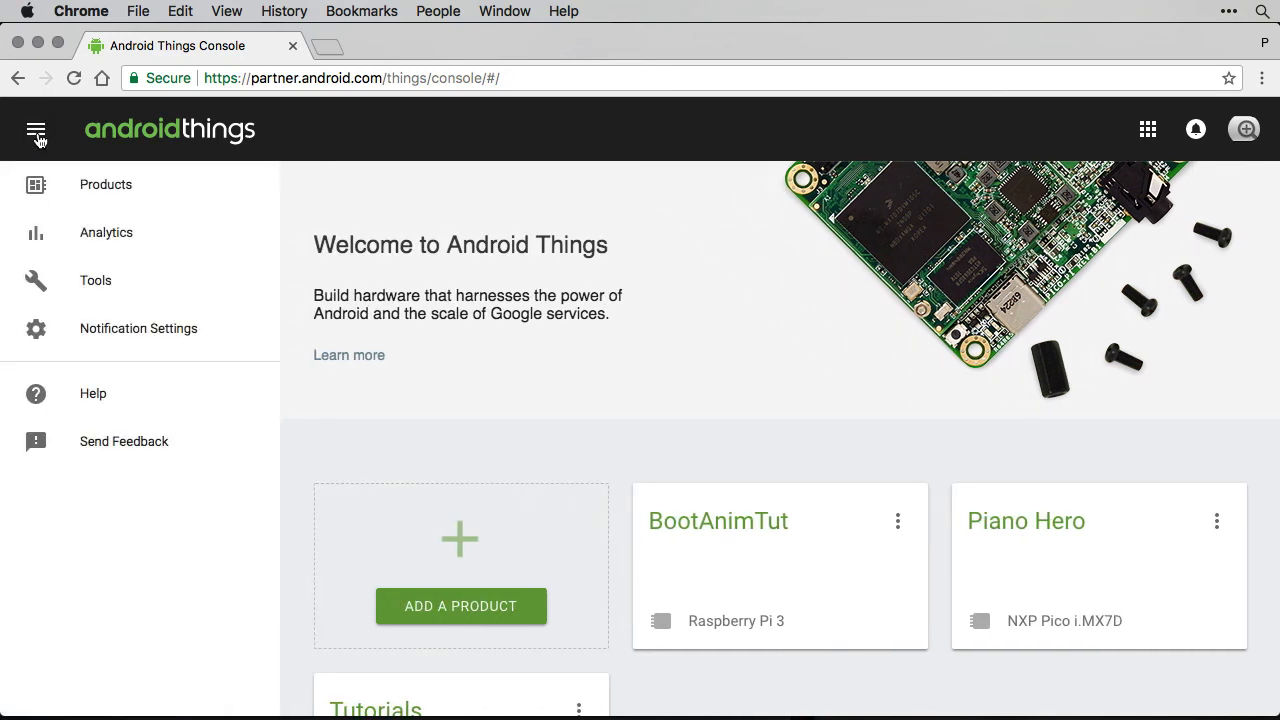
mouse_move(260, 288)
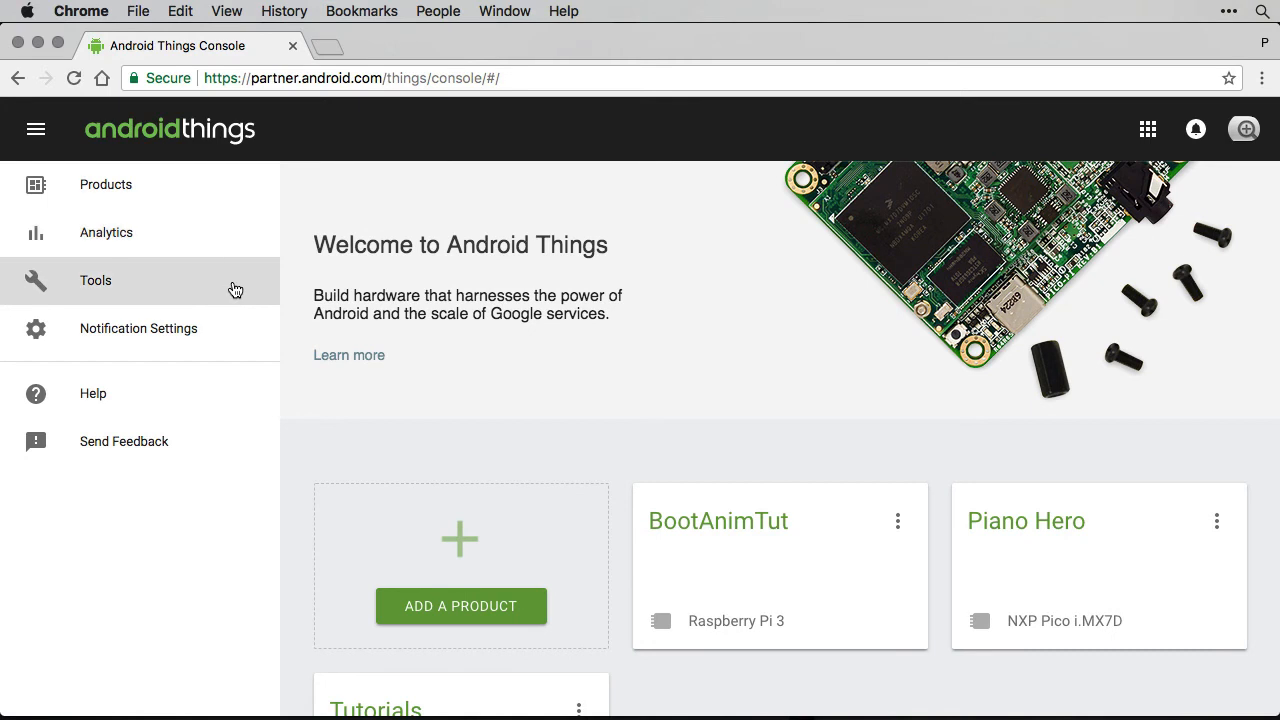
click(96, 280)
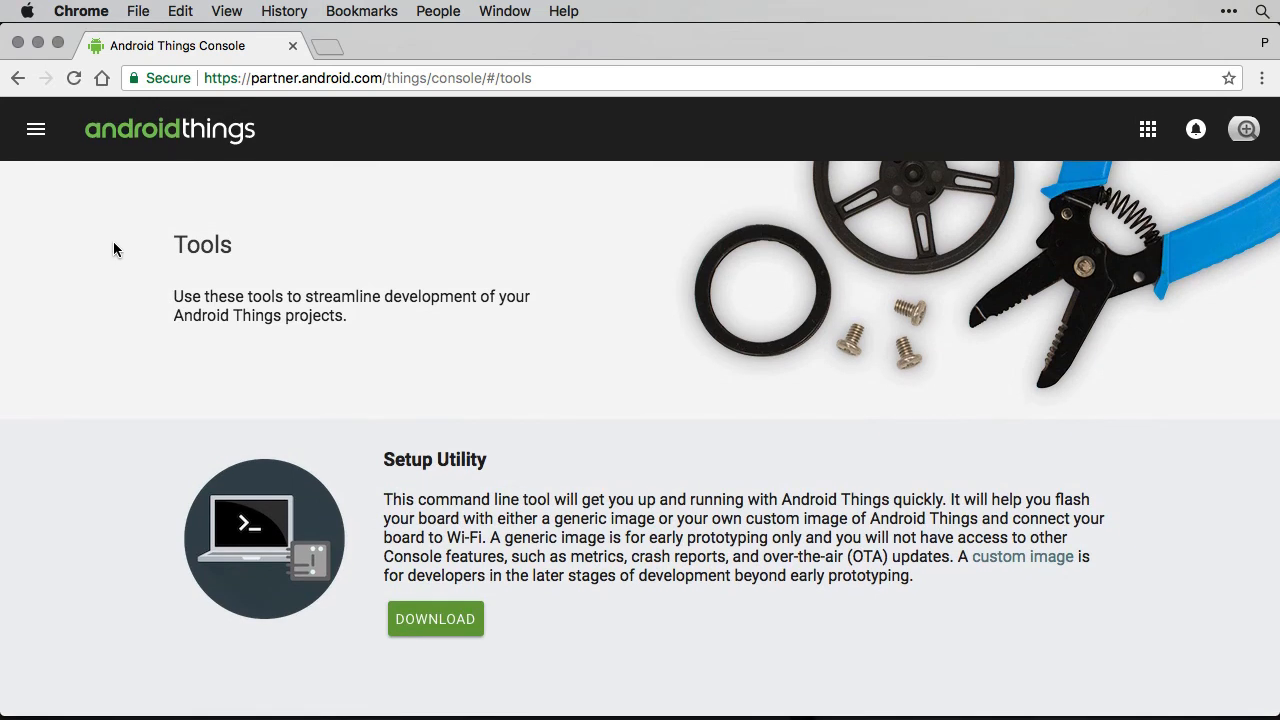
click(36, 128)
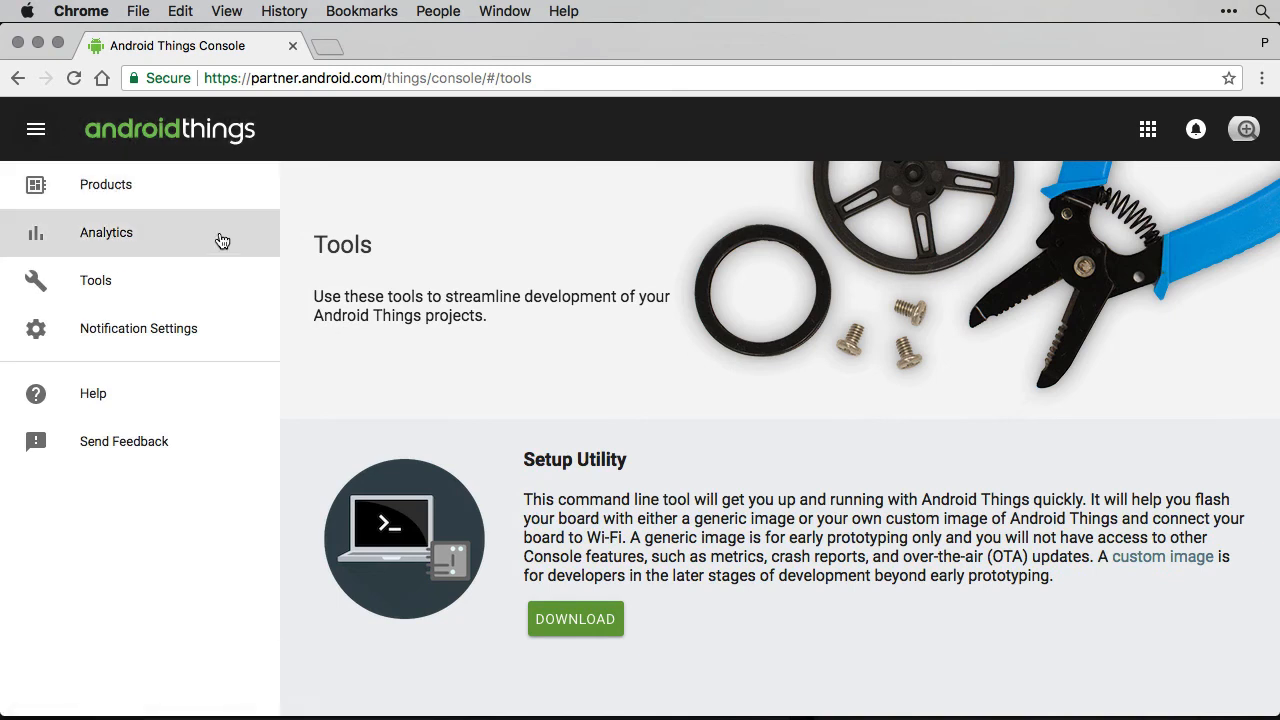
Step: View the Analytics page and scroll through its empty charts
click(106, 232)
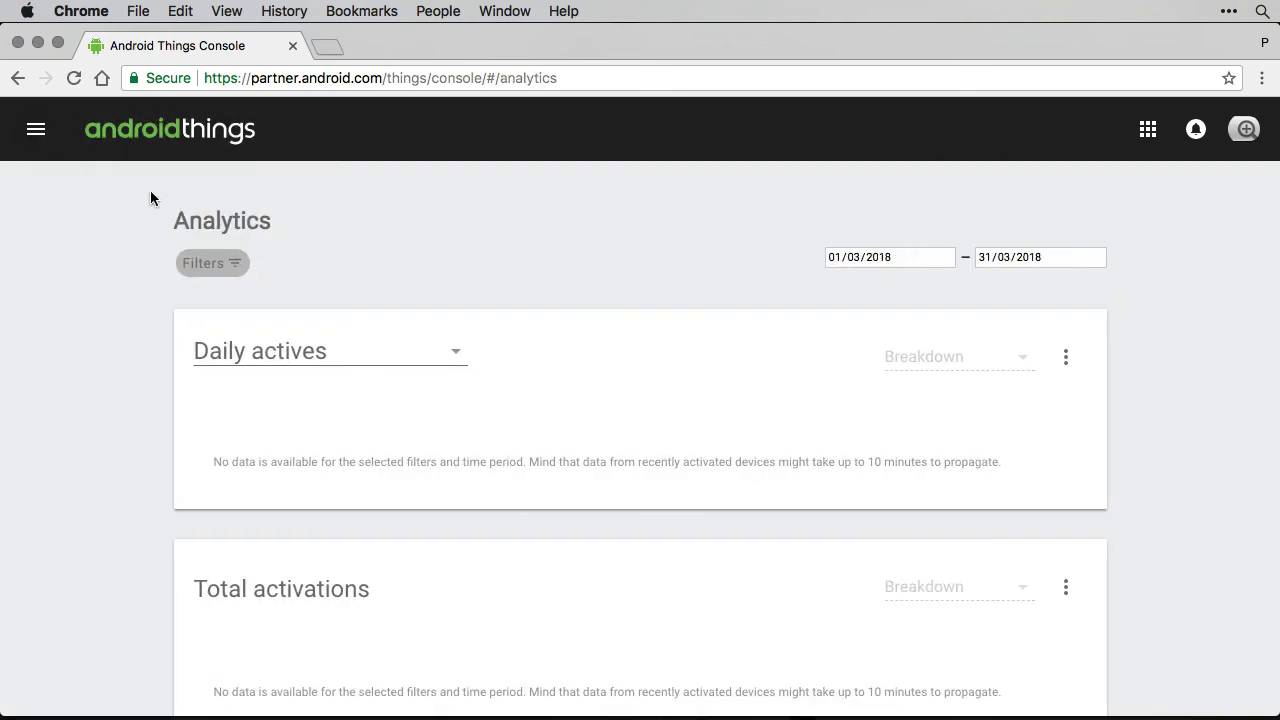
scroll(down, 3)
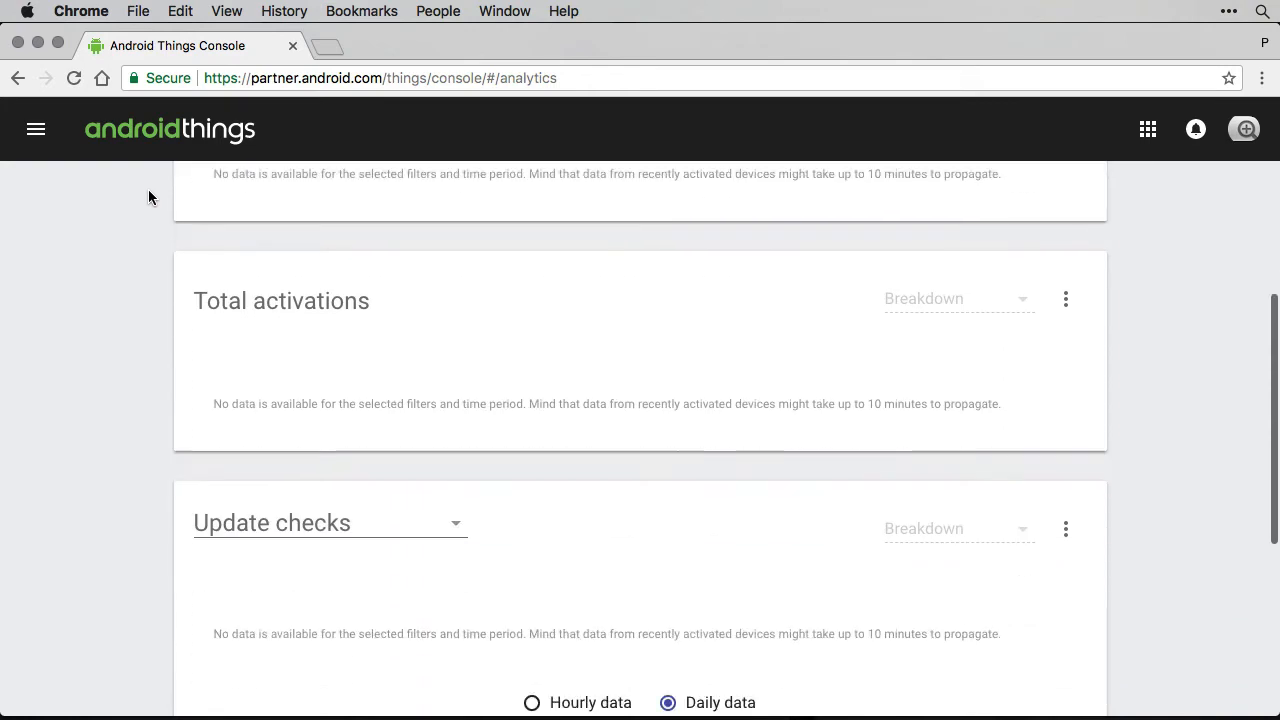
scroll(down, 3)
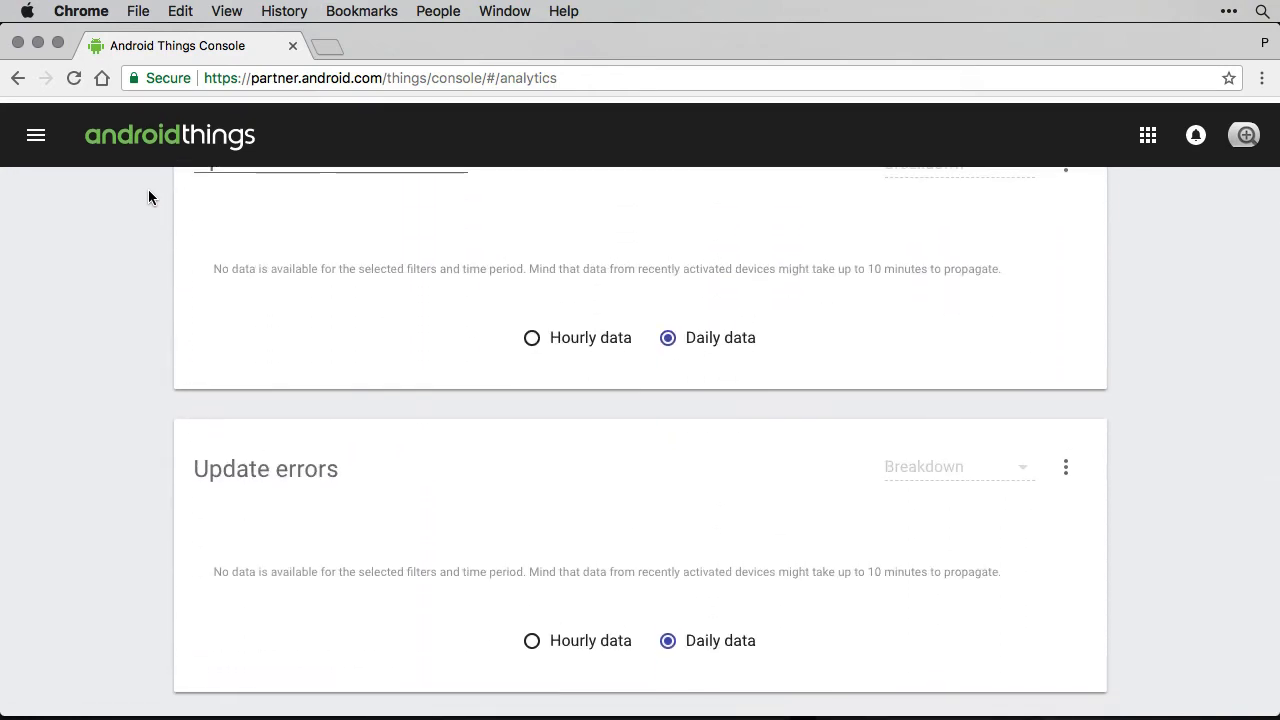
scroll(up, 3)
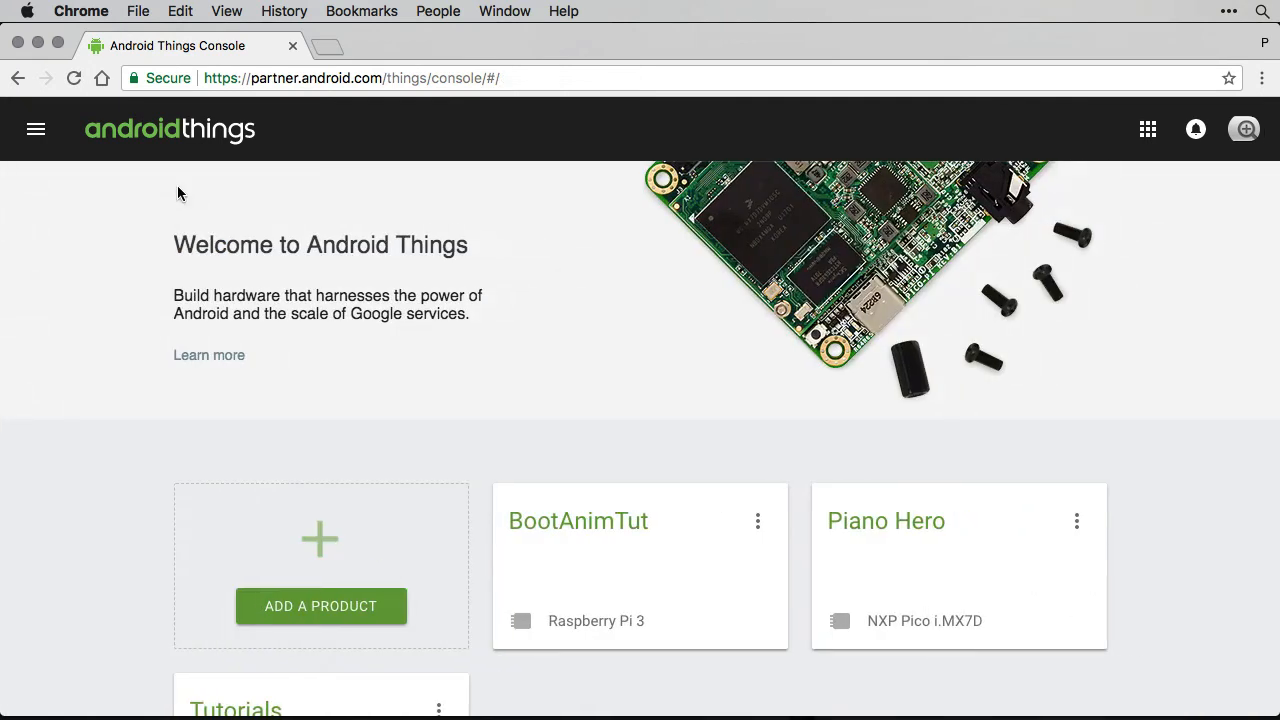
Step: Add a new product named Example with Raspberry Pi 3 as its SOM type
scroll(down, 3)
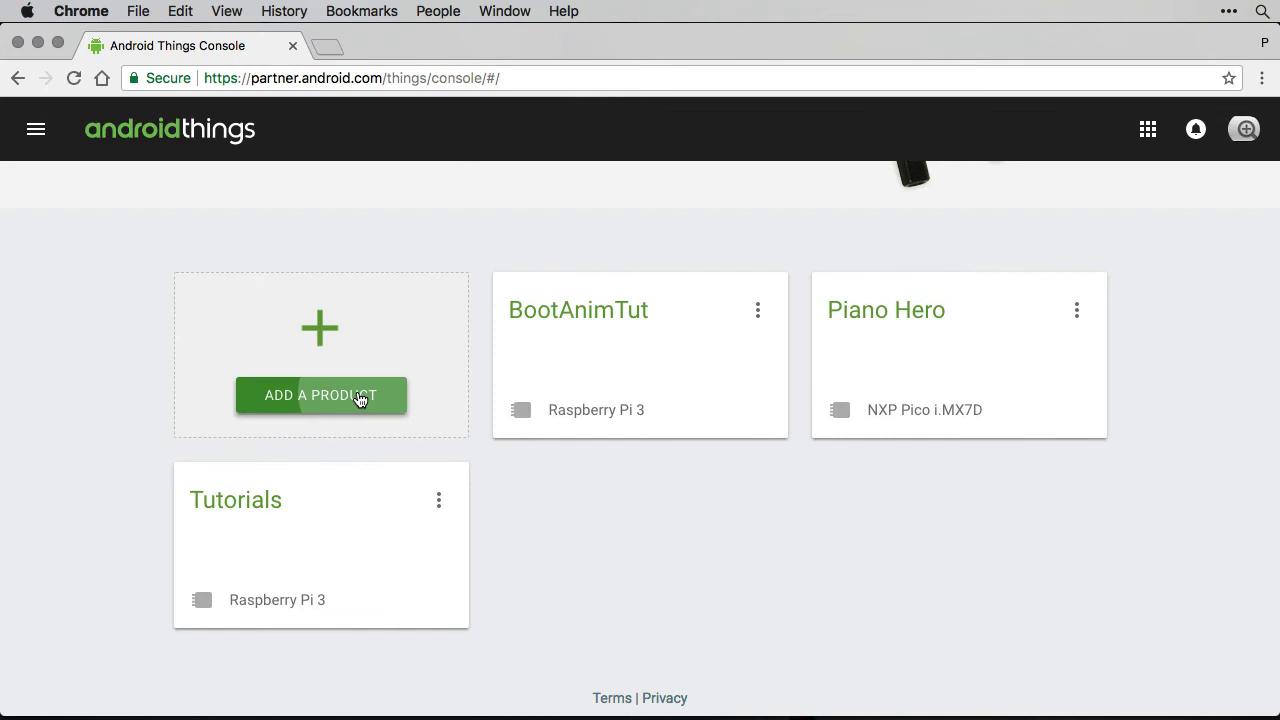
click(320, 396)
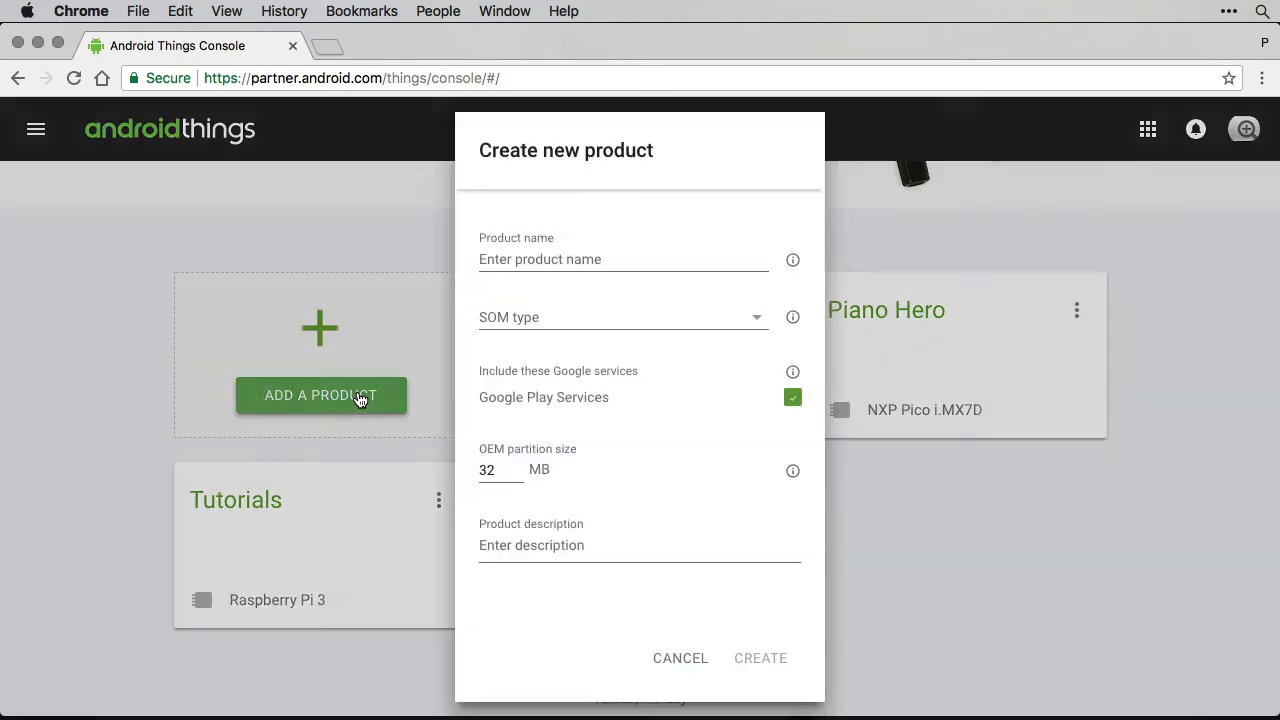
text(E)
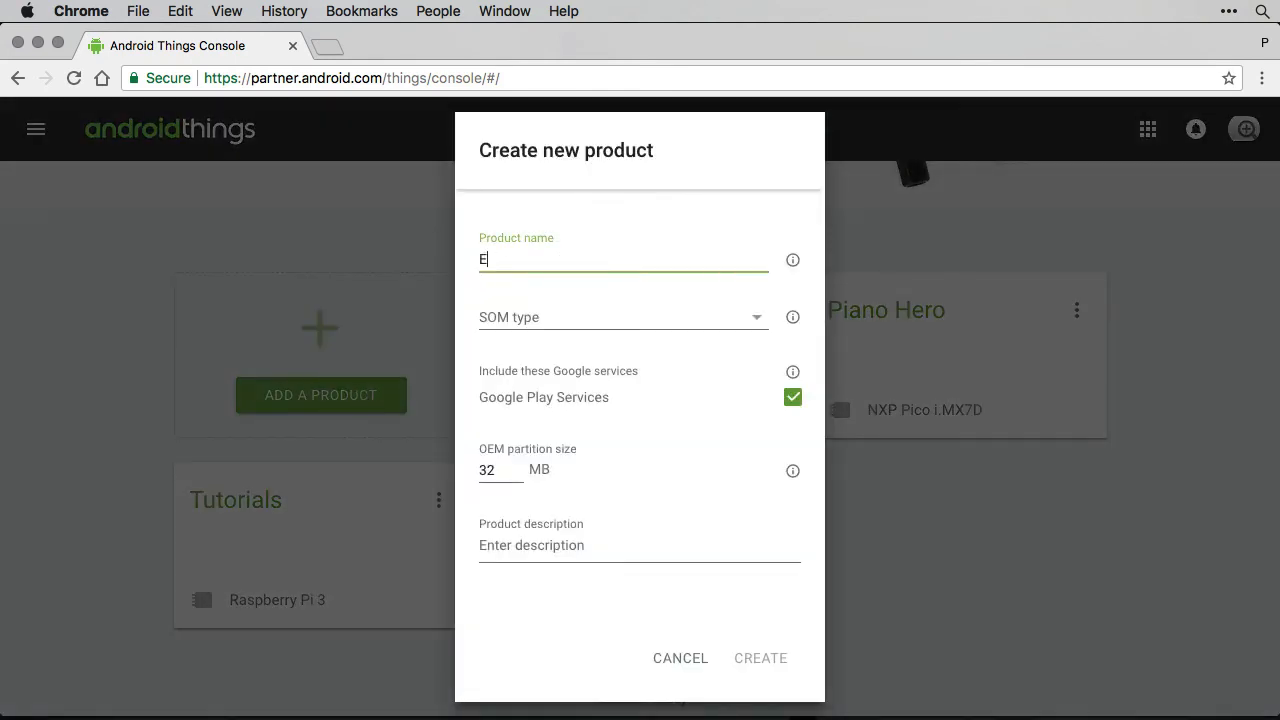
text(xample)
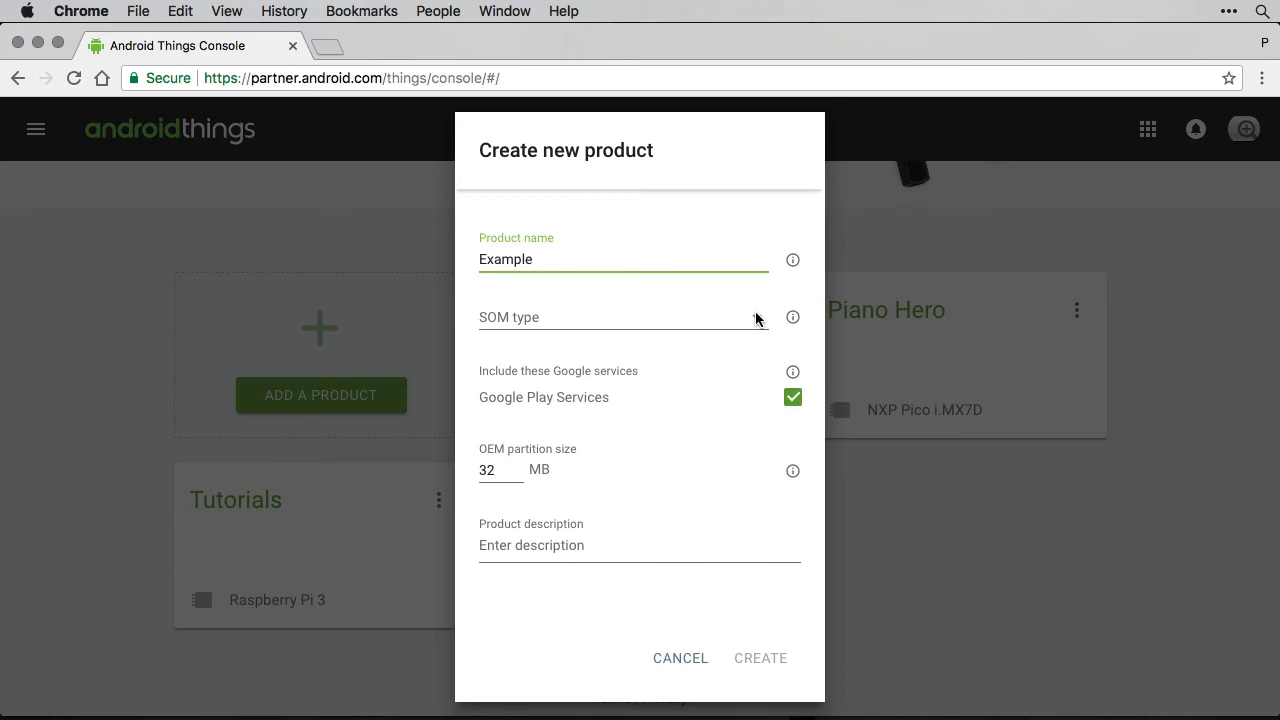
click(620, 316)
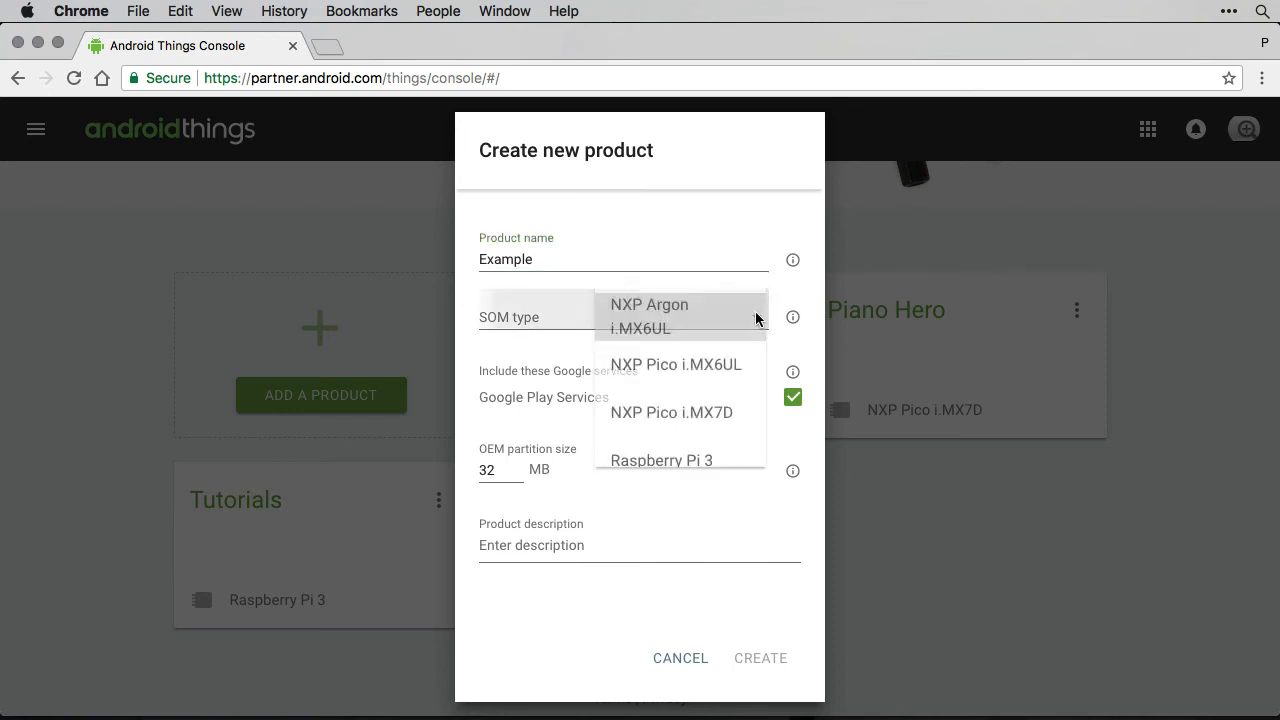
click(660, 460)
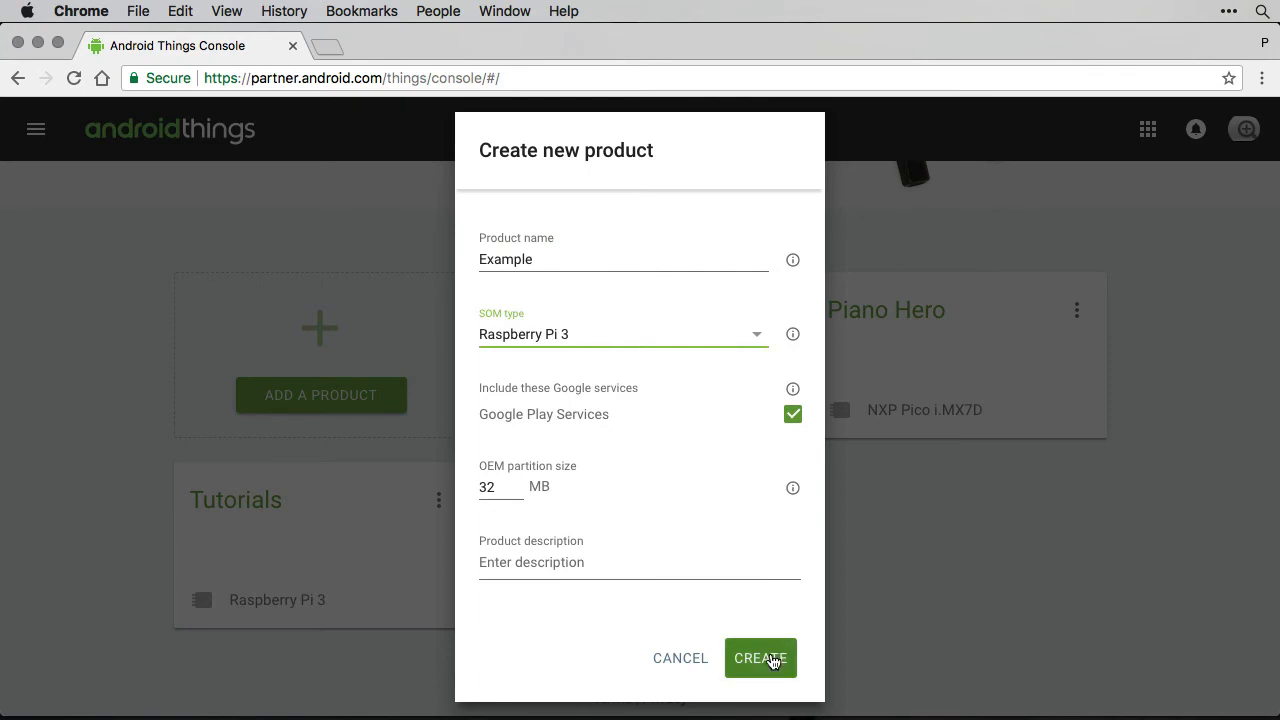
click(760, 658)
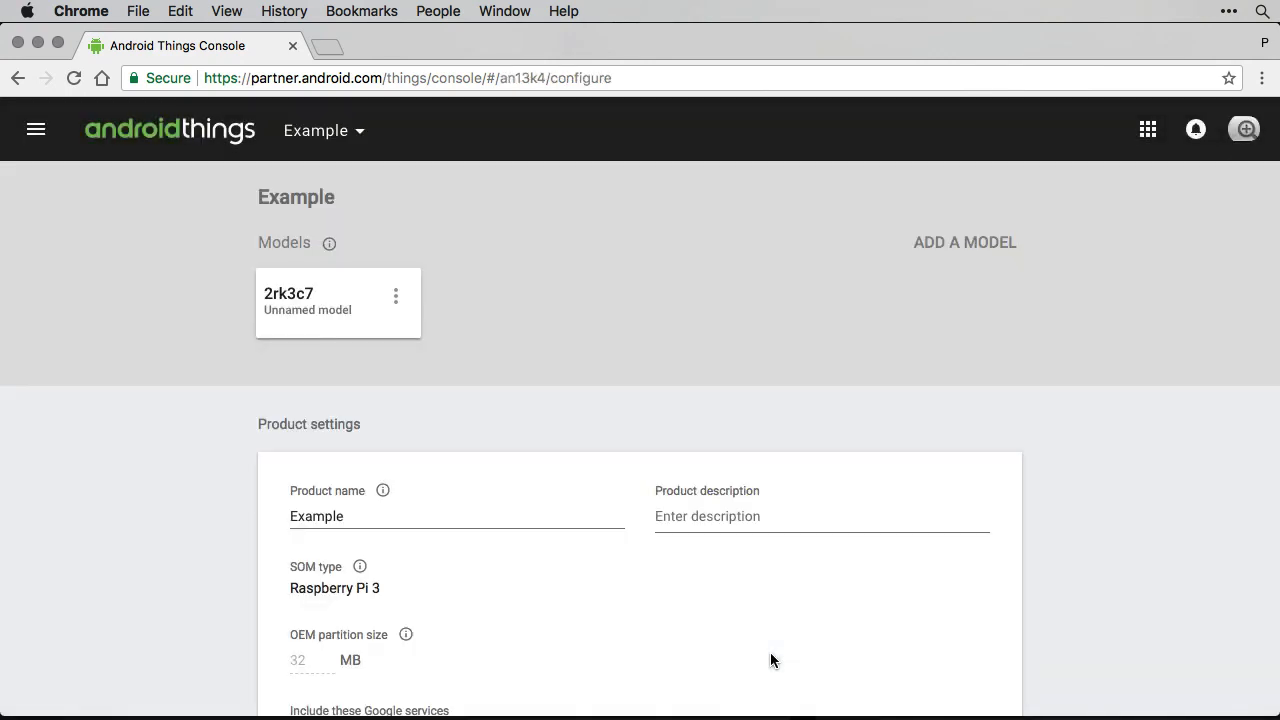
scroll(down, 3)
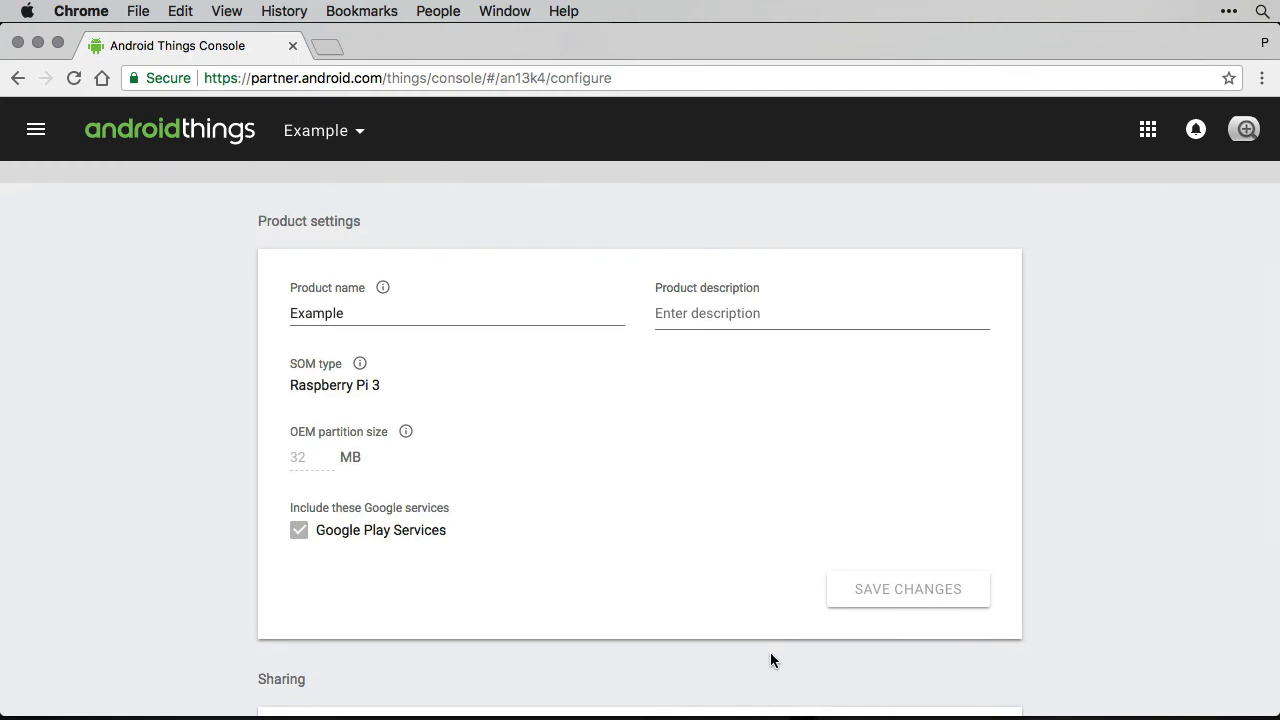
scroll(down, 3)
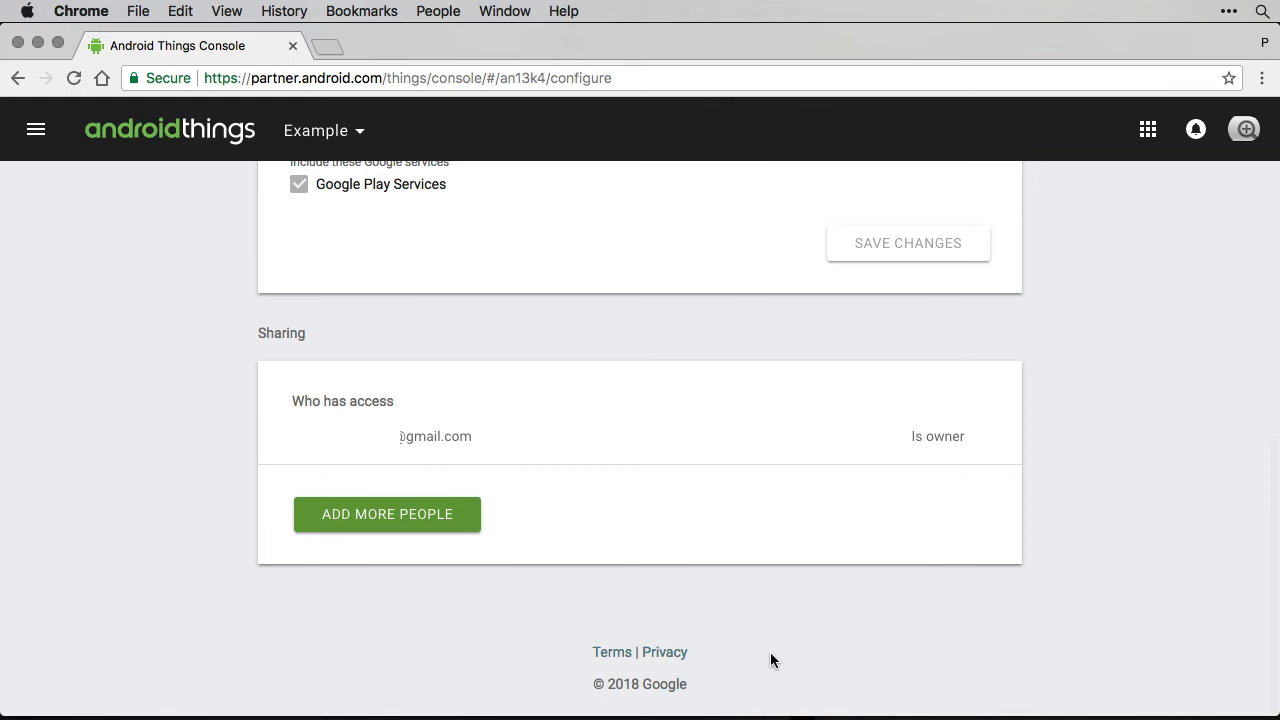
scroll(up, 3)
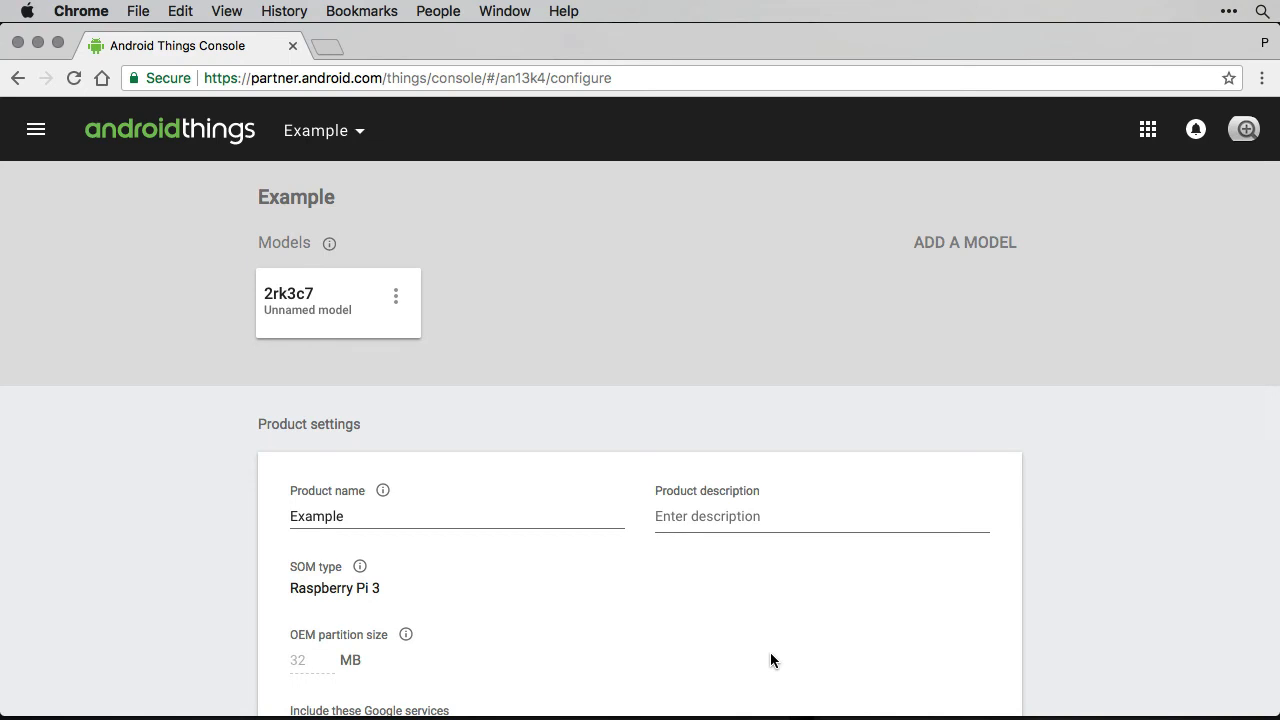
Step: Open model 2rk3c7 to see its empty build configuration list
click(320, 300)
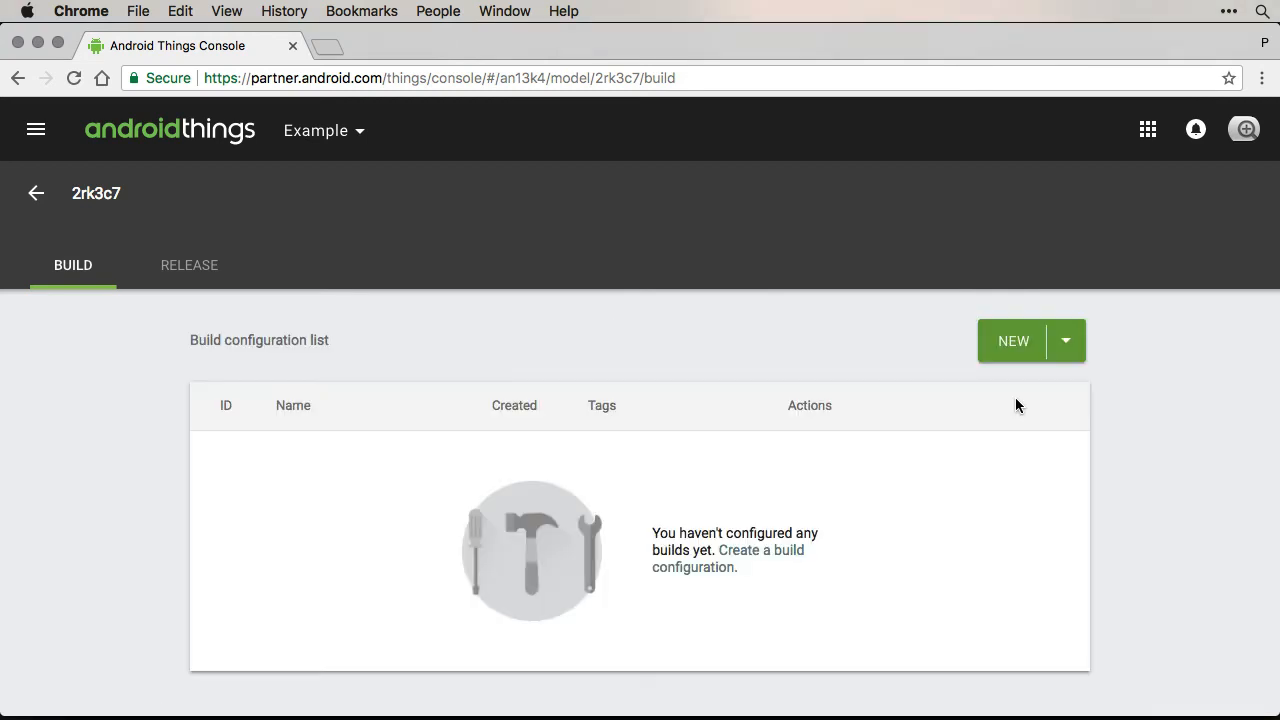
mouse_move(1080, 348)
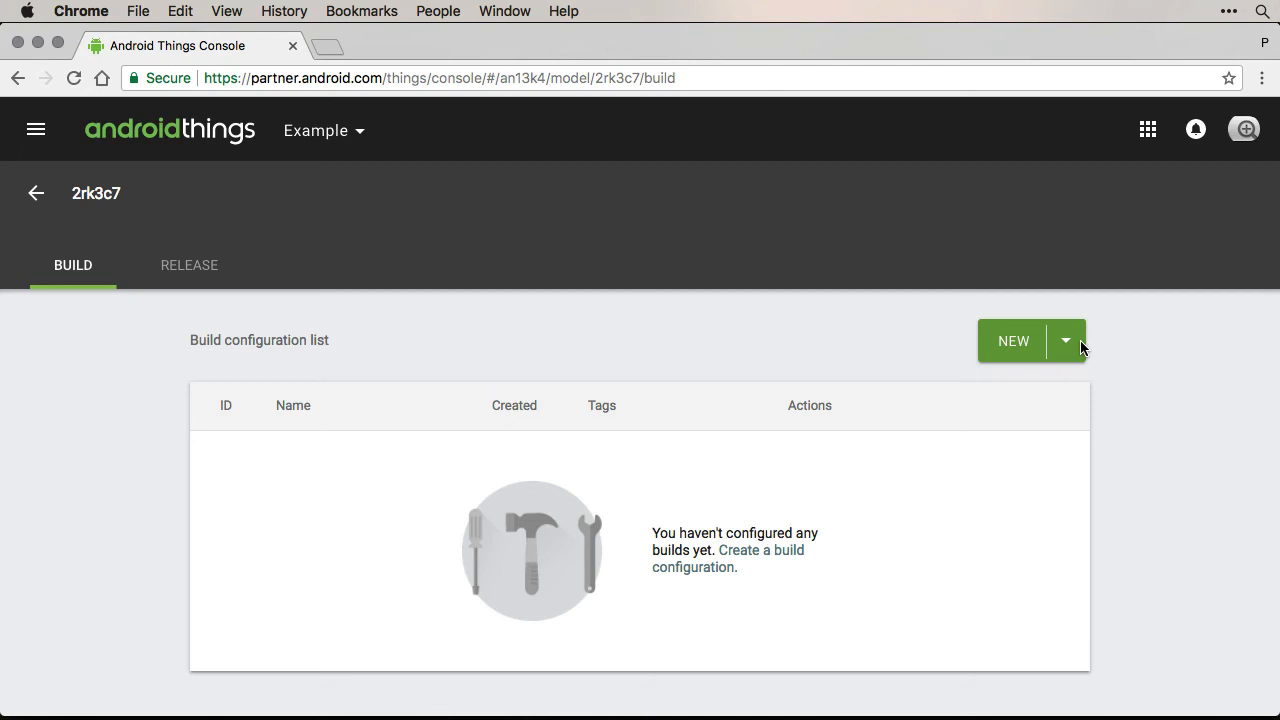
mouse_move(1068, 344)
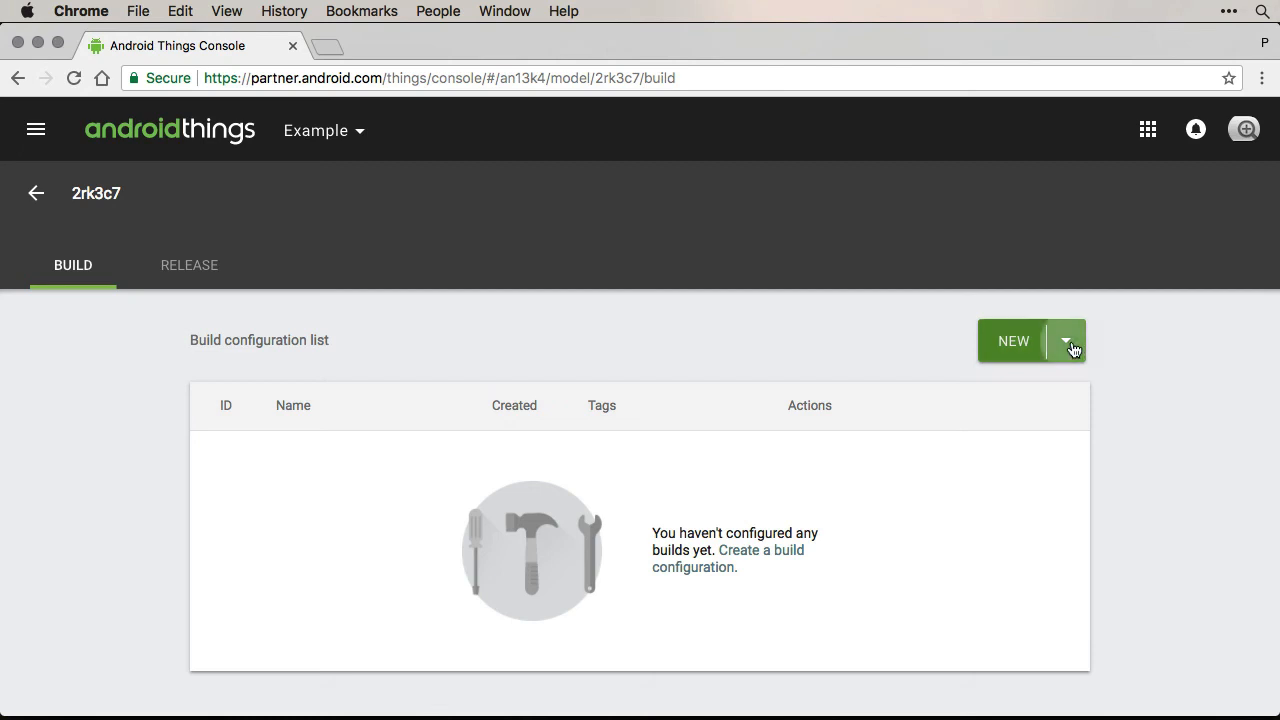
Step: Start a new build configuration named example-0.0.2
click(1012, 340)
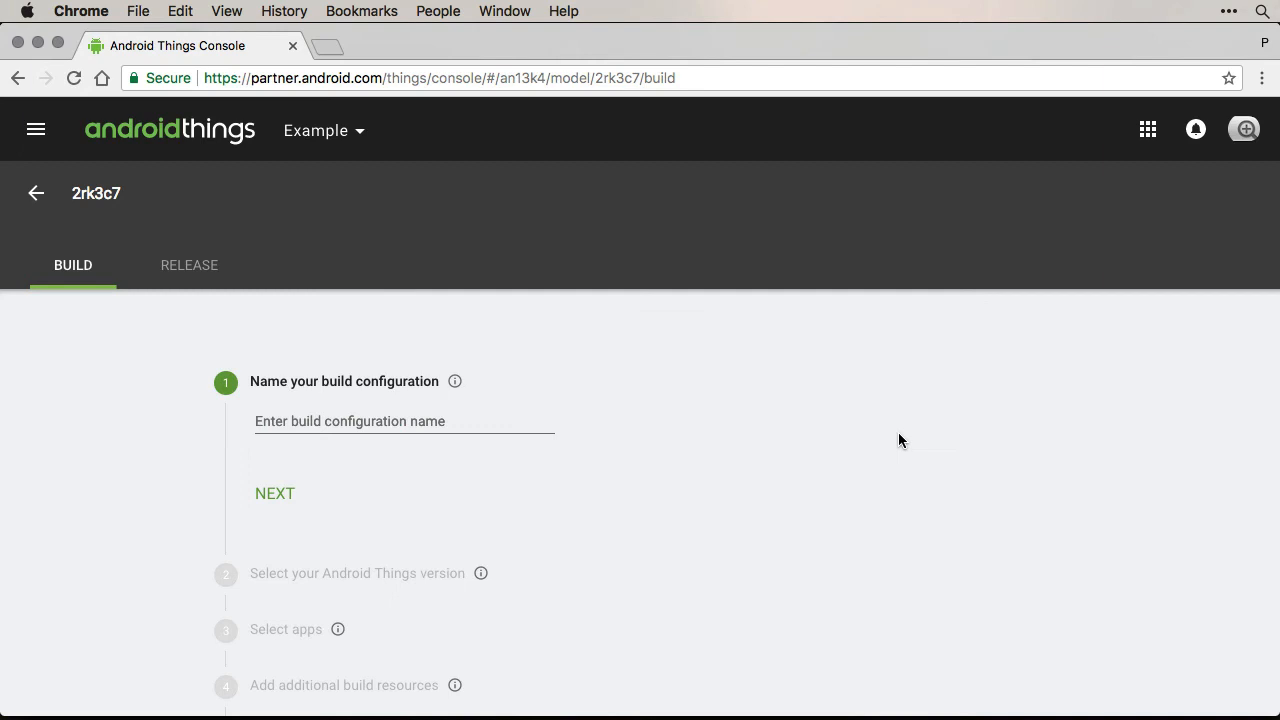
text(example-0.0)
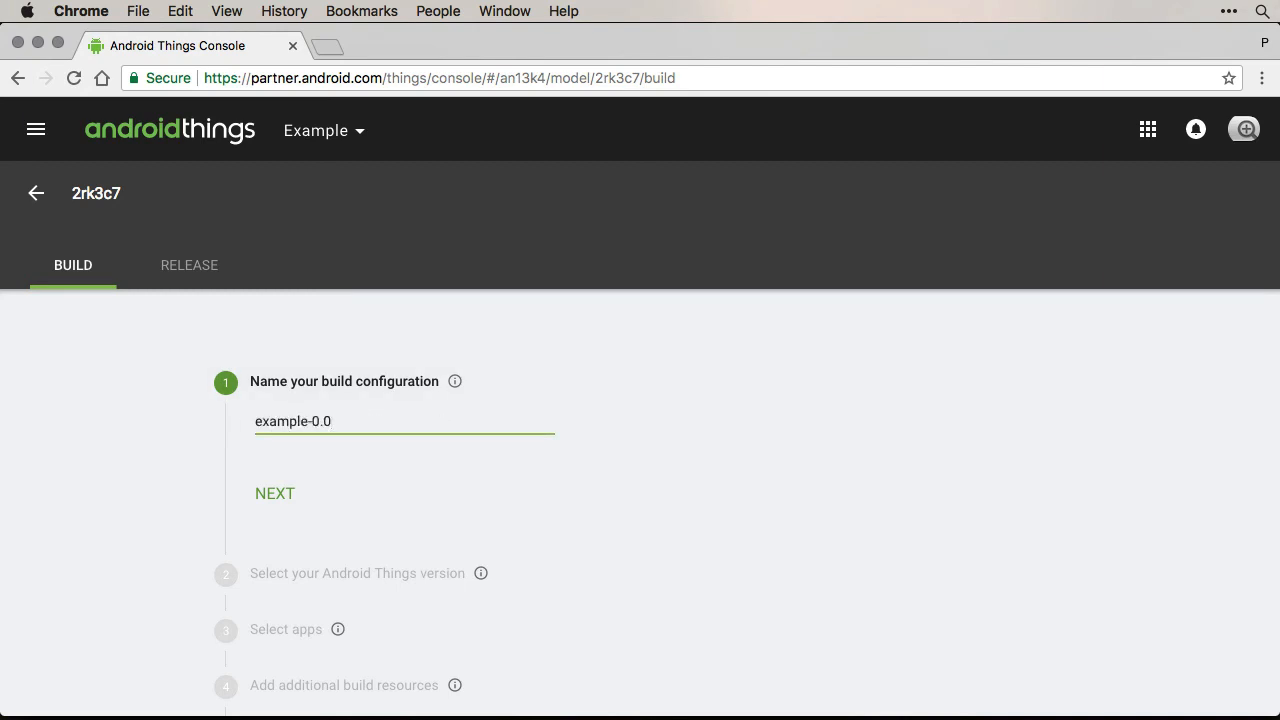
text(2)
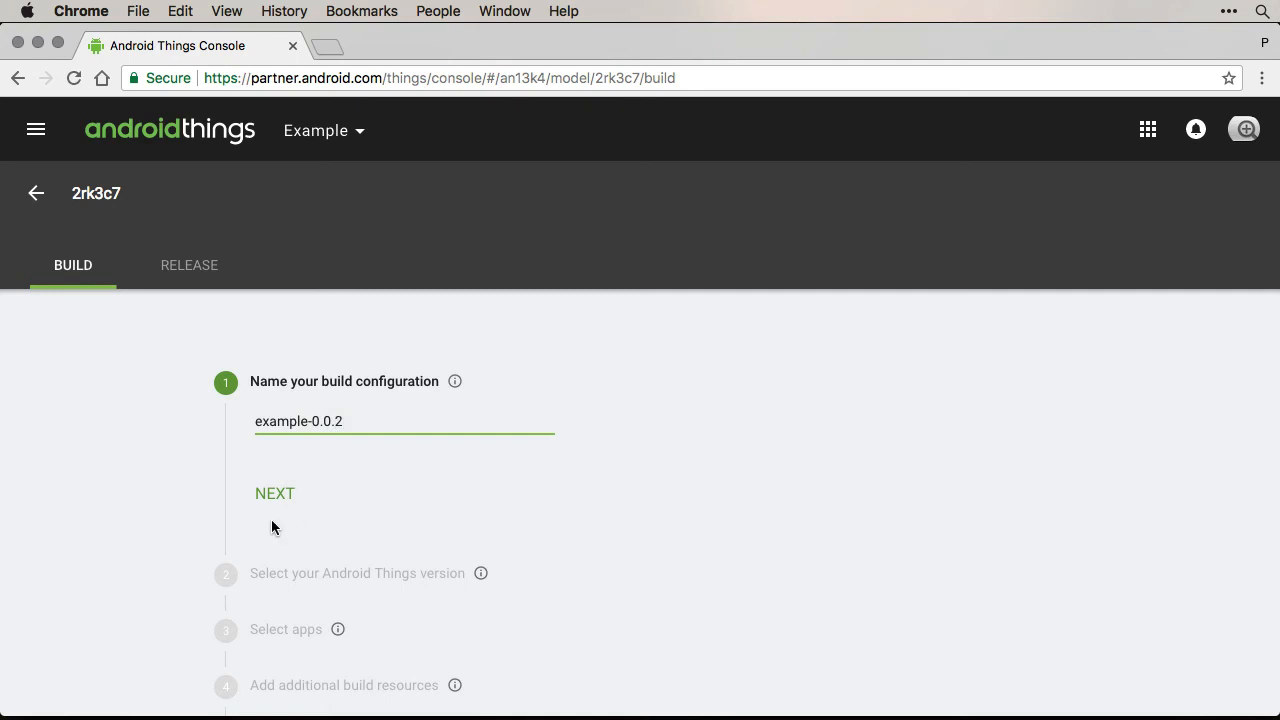
click(276, 492)
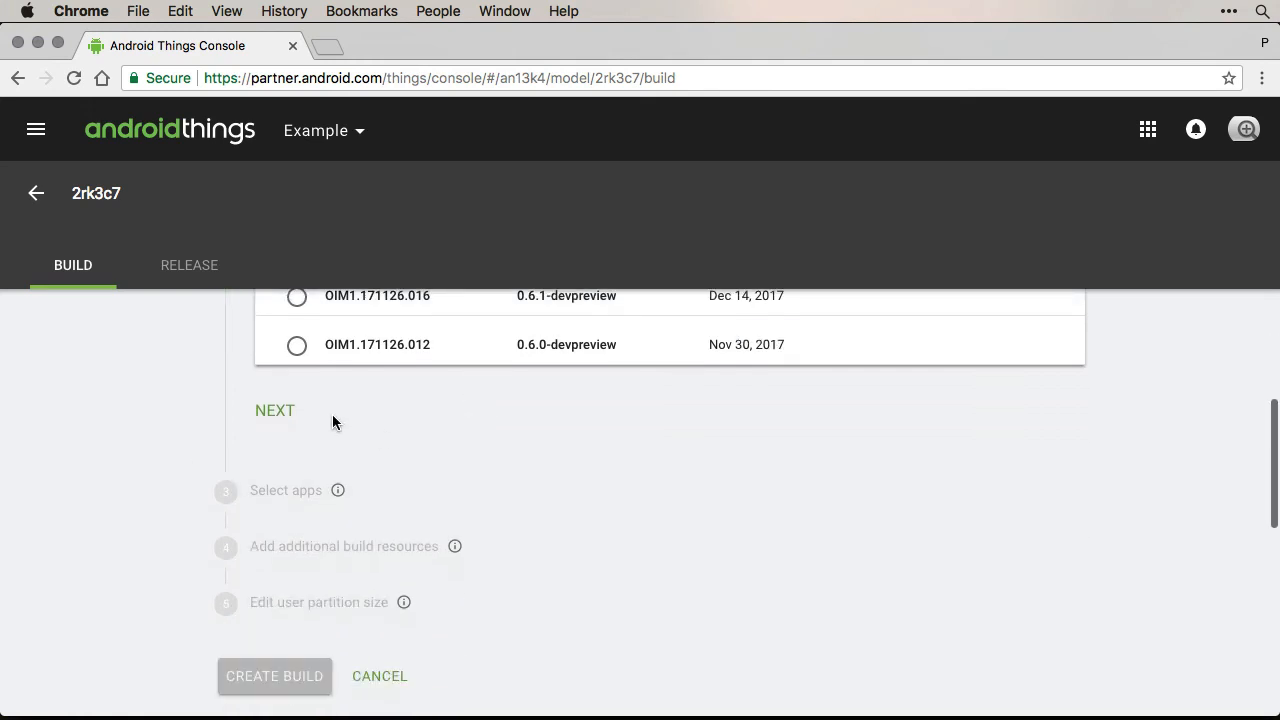
Step: Keep the chosen Android Things version and Google Play Services app selection
click(274, 410)
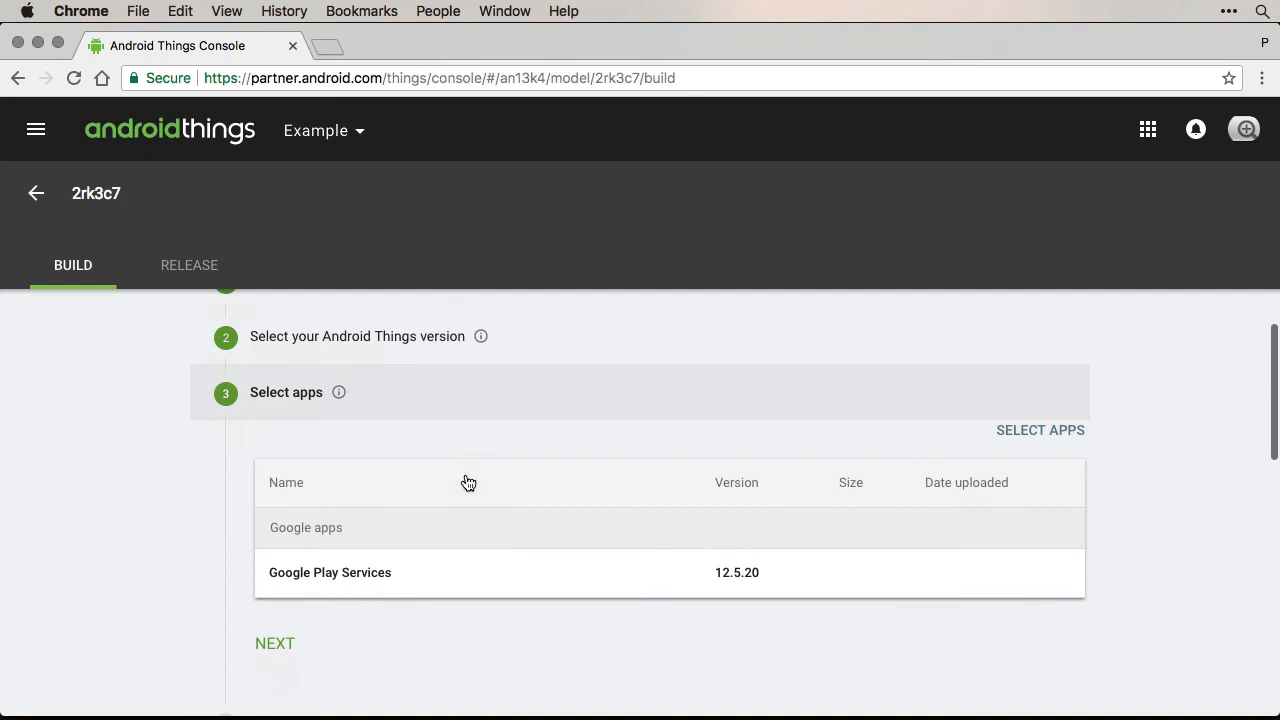
scroll(down, 3)
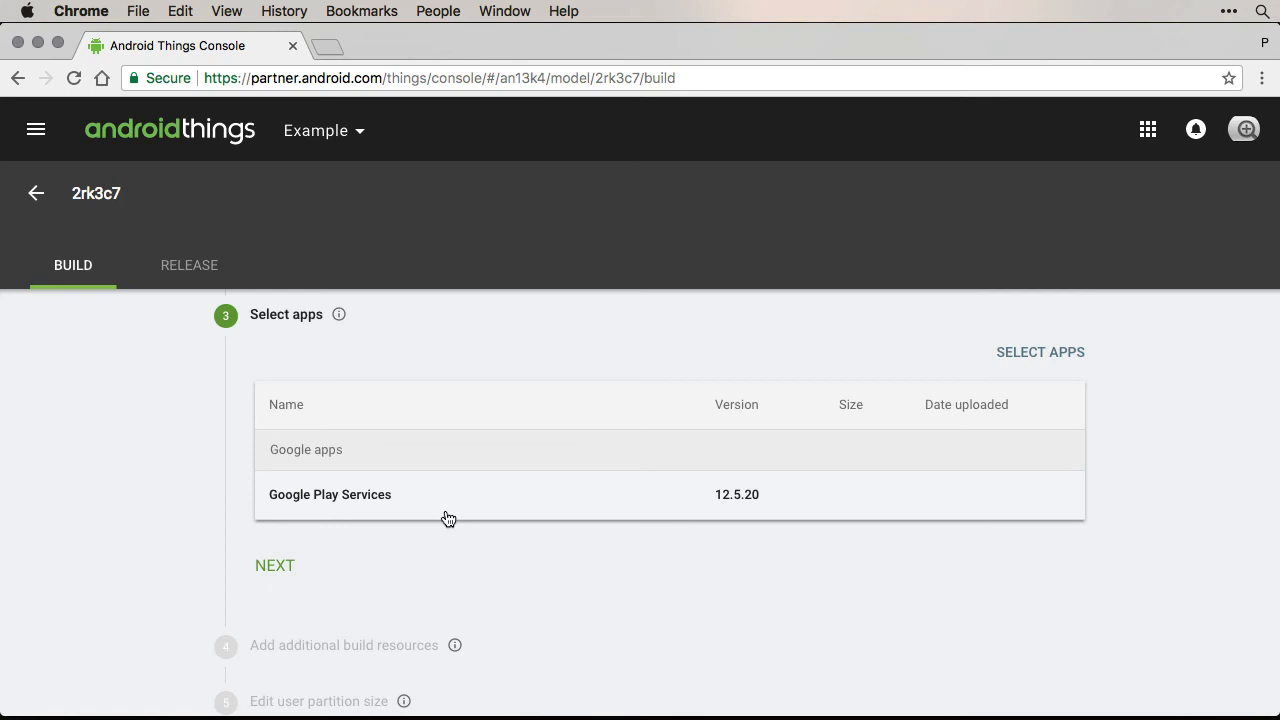
click(274, 564)
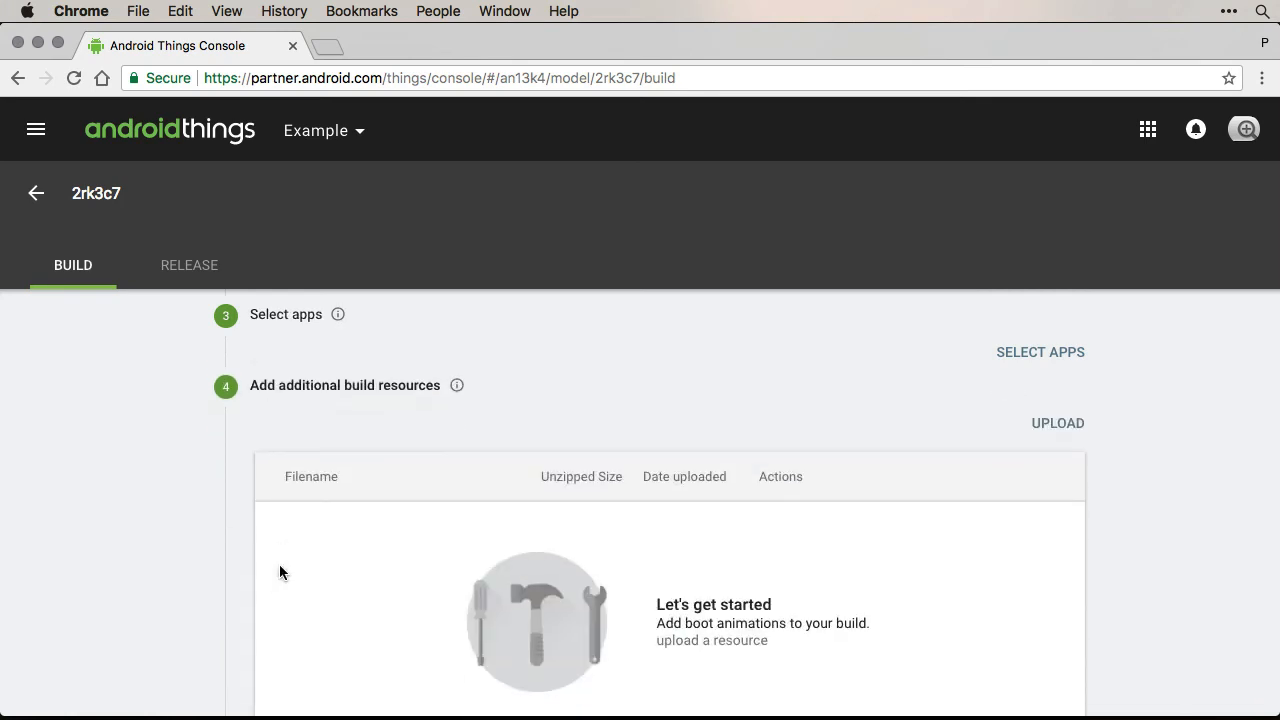
Step: Keep the fonts package and 4 GB partition layout and create build example-0.0.2
scroll(down, 3)
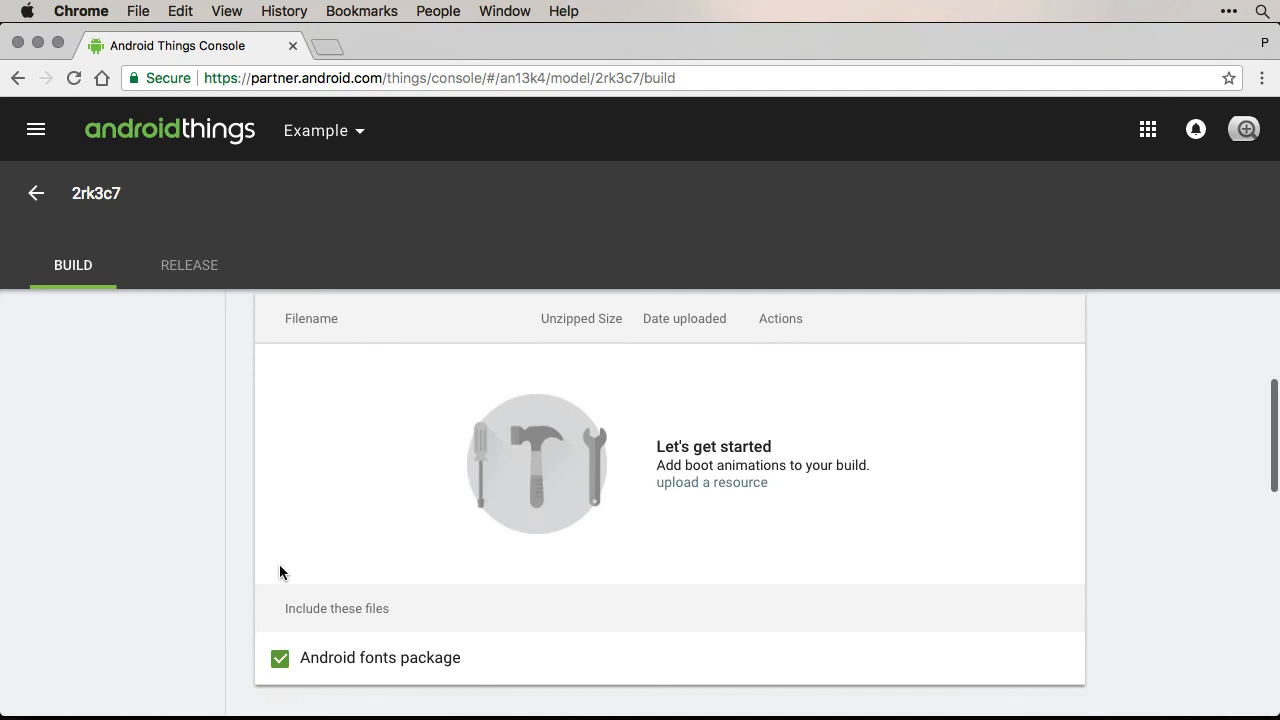
scroll(down, 3)
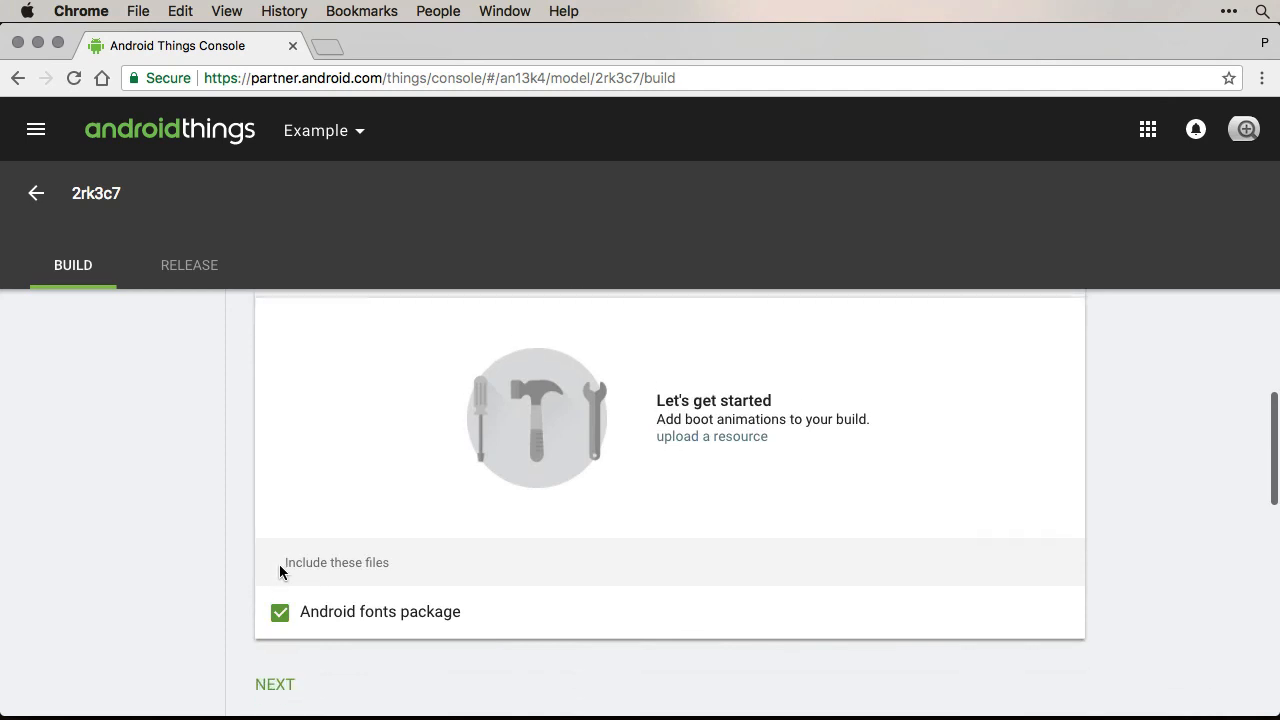
scroll(down, 3)
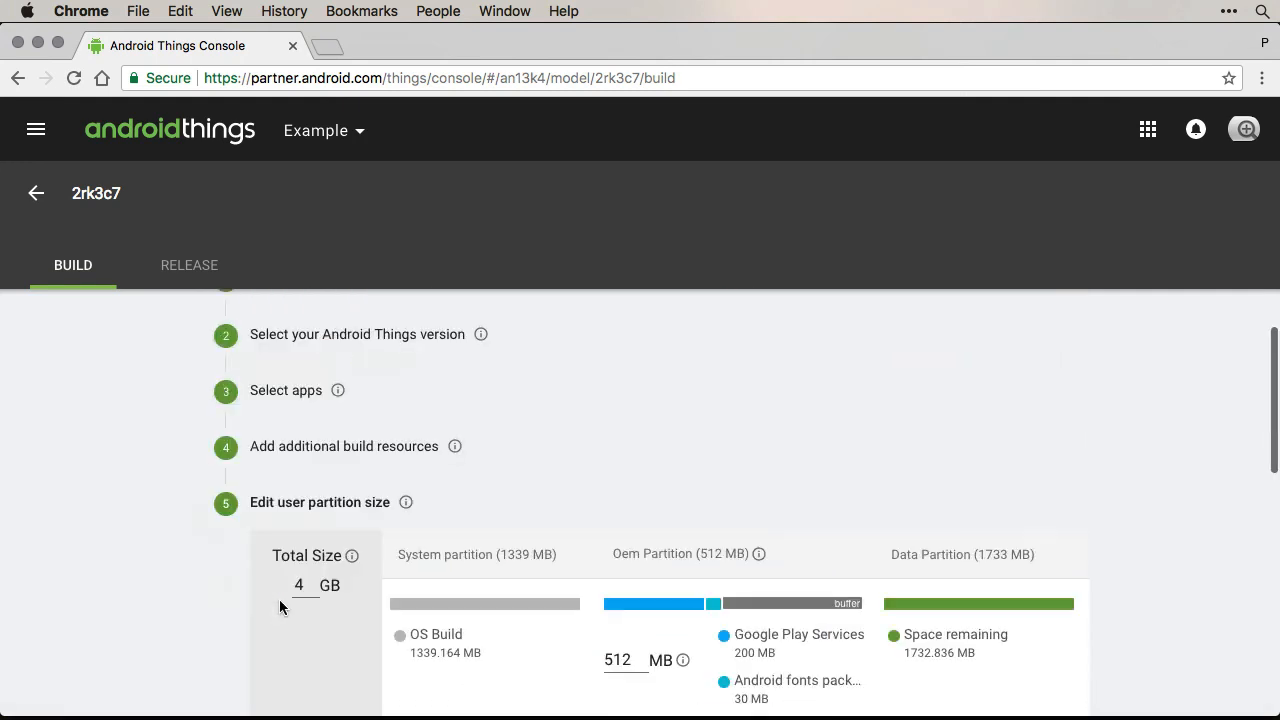
scroll(down, 3)
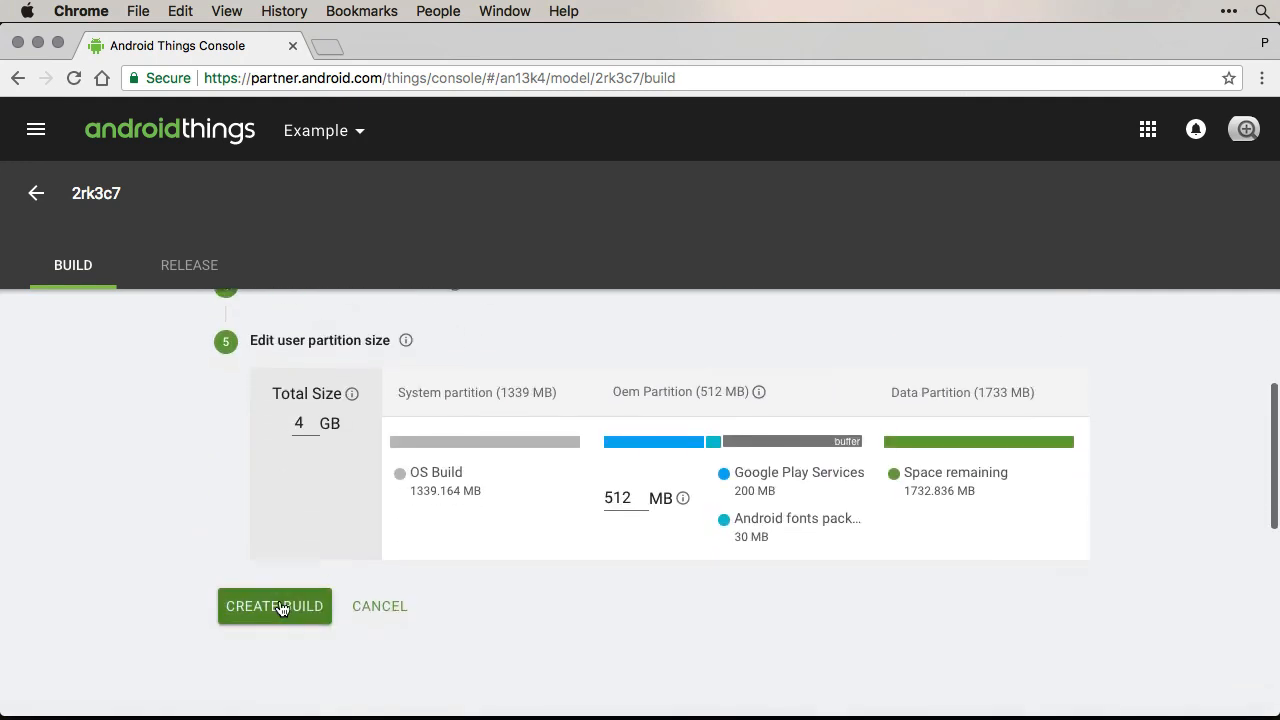
scroll(down, 3)
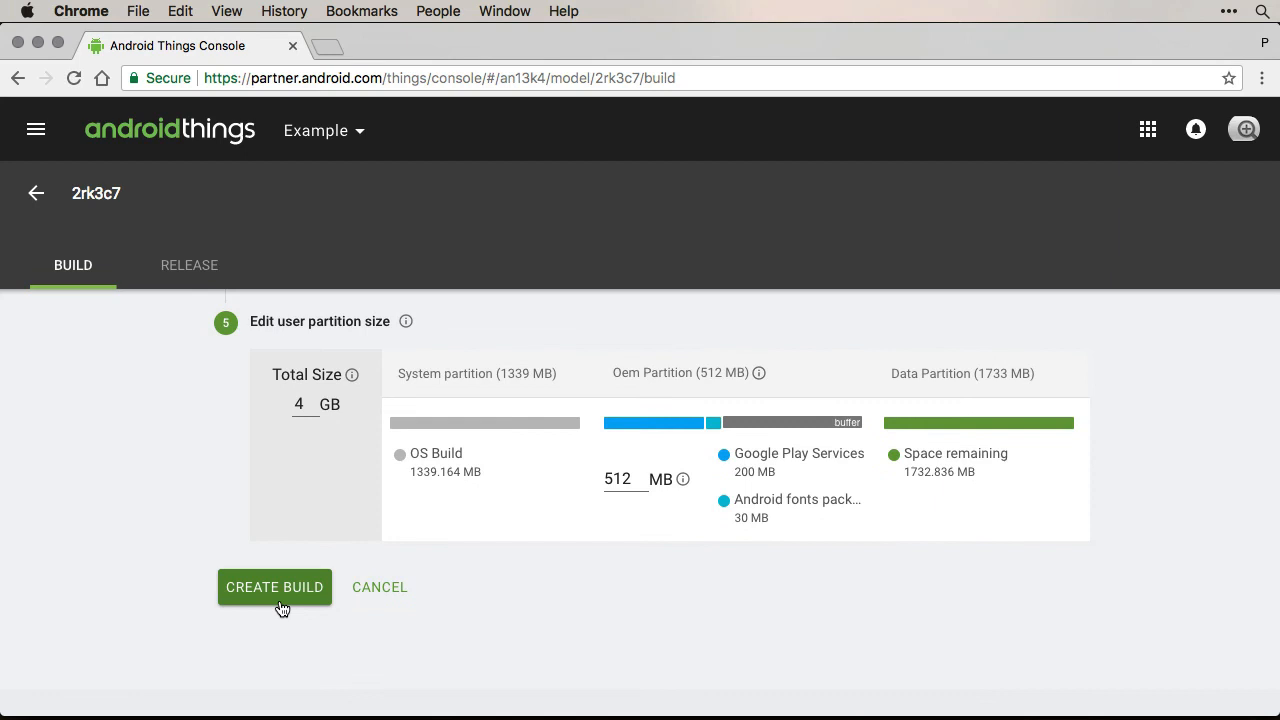
mouse_move(288, 604)
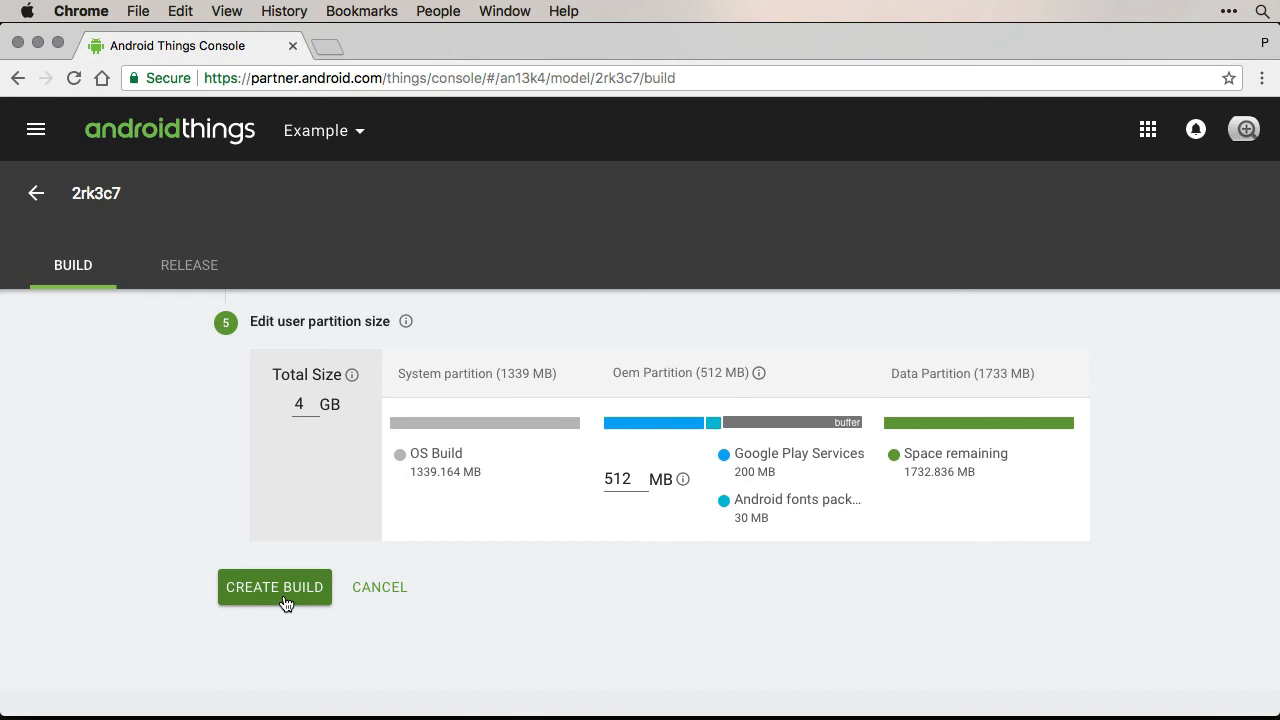
click(274, 588)
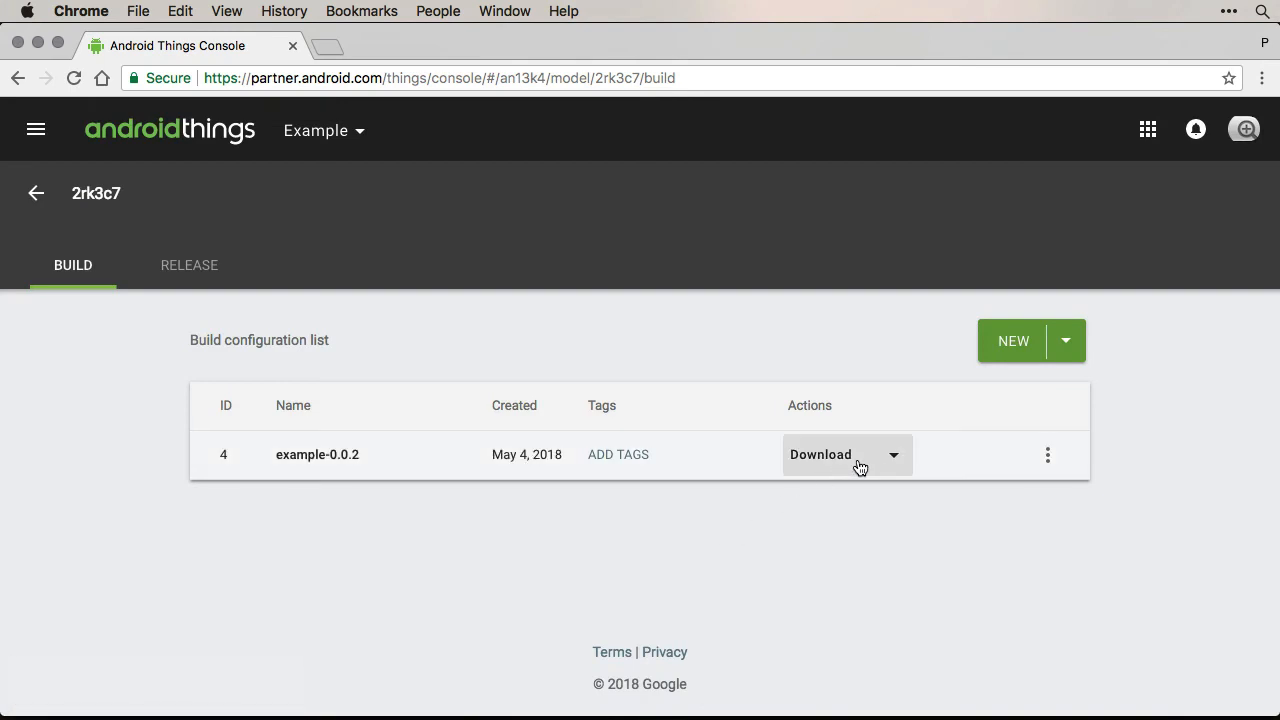
Step: Download the Development image of example-0.0.2 as a zip file
click(892, 456)
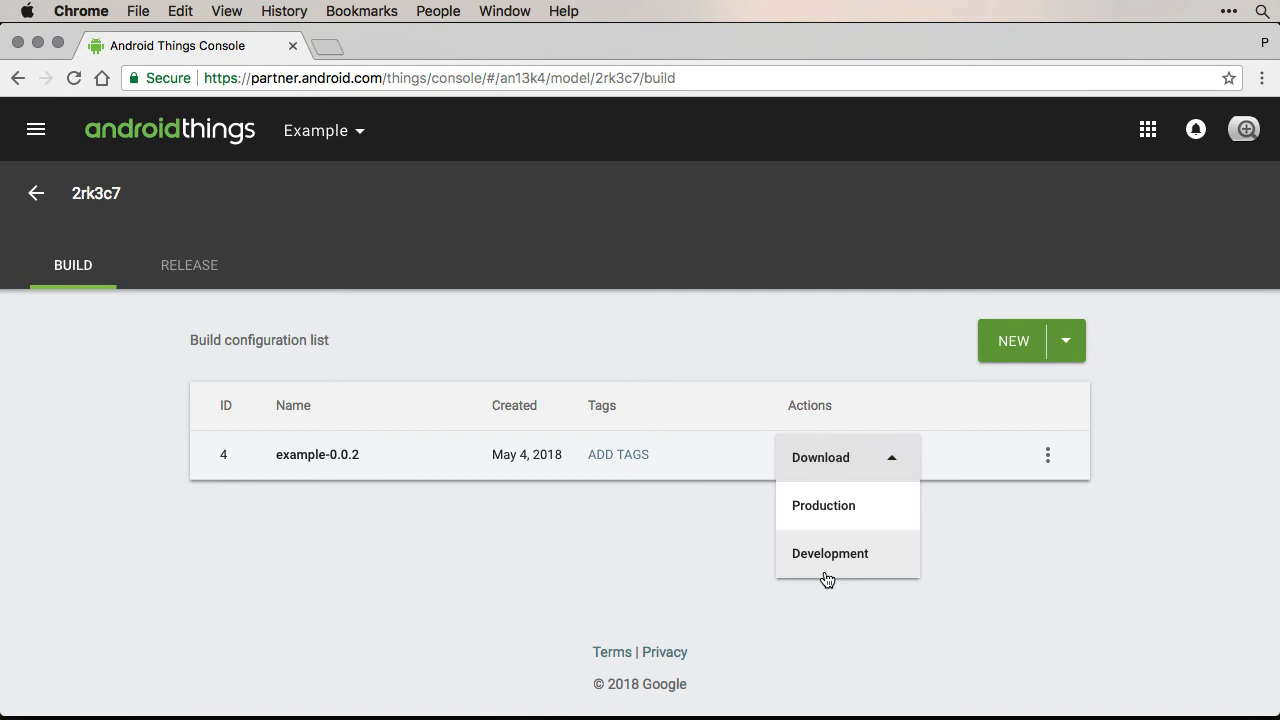
click(830, 568)
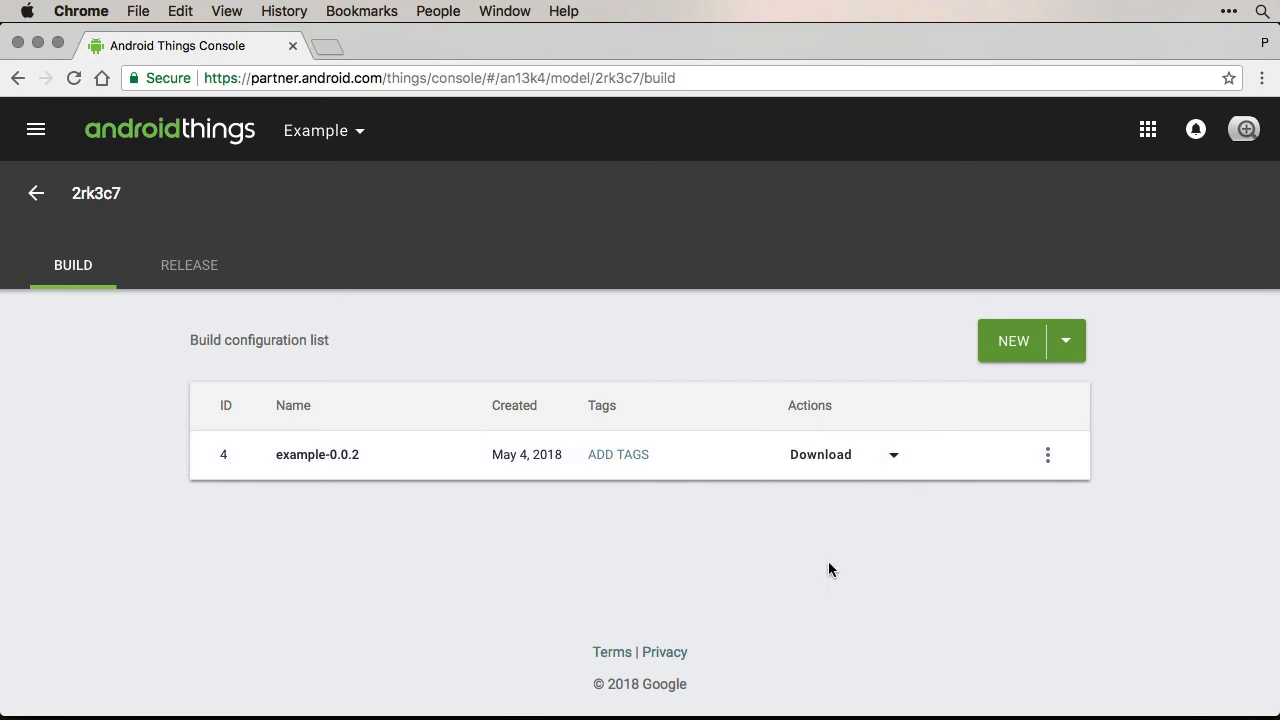
click(820, 454)
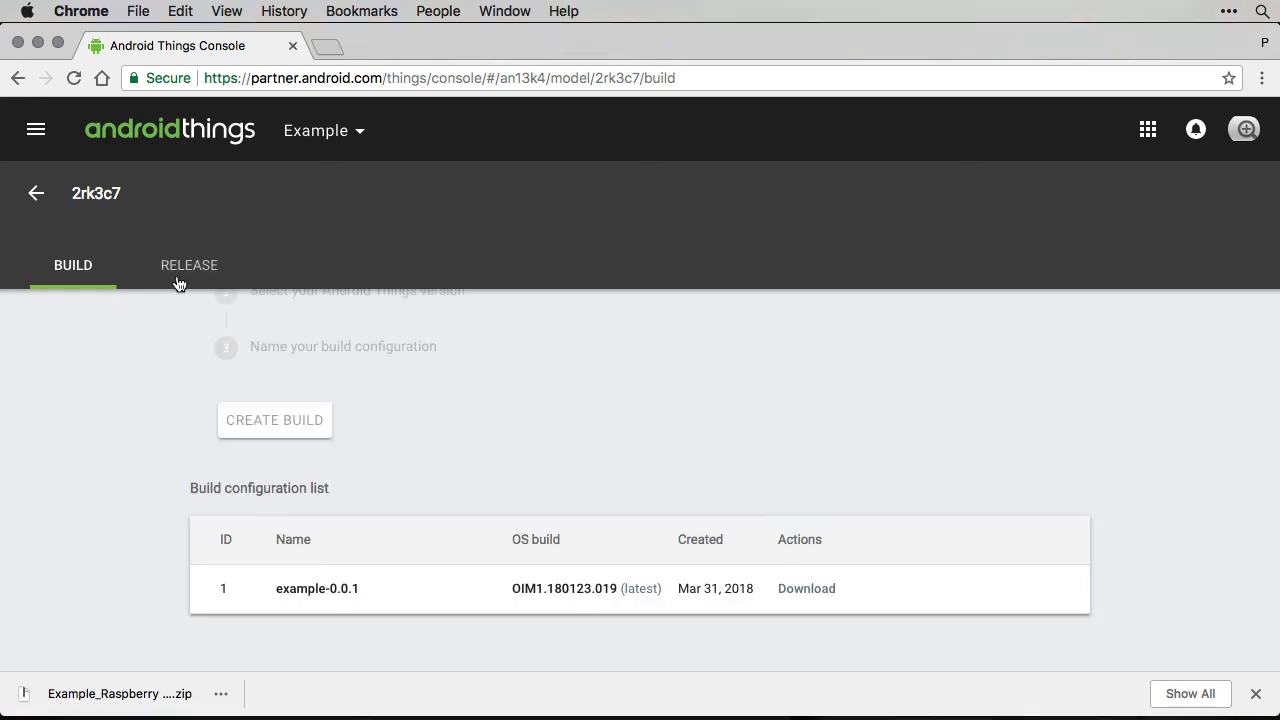
Step: Go to the Release section and open the stable-channel update page
click(188, 264)
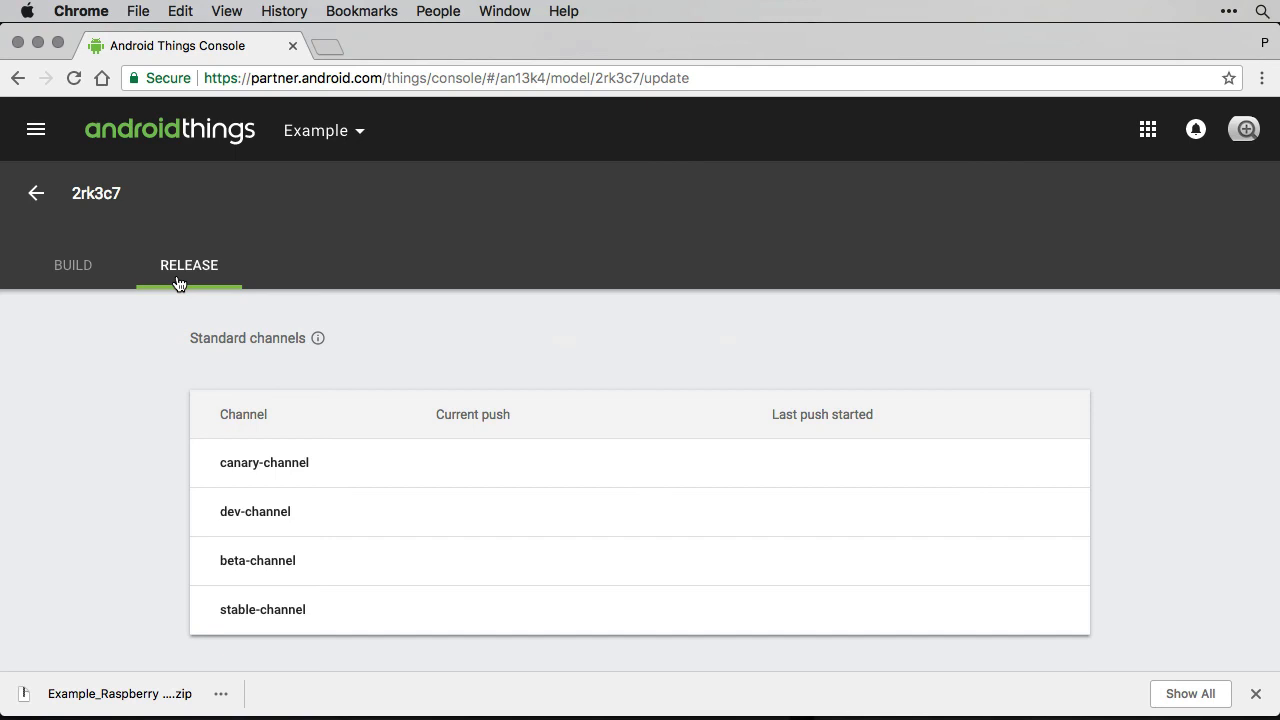
mouse_move(308, 622)
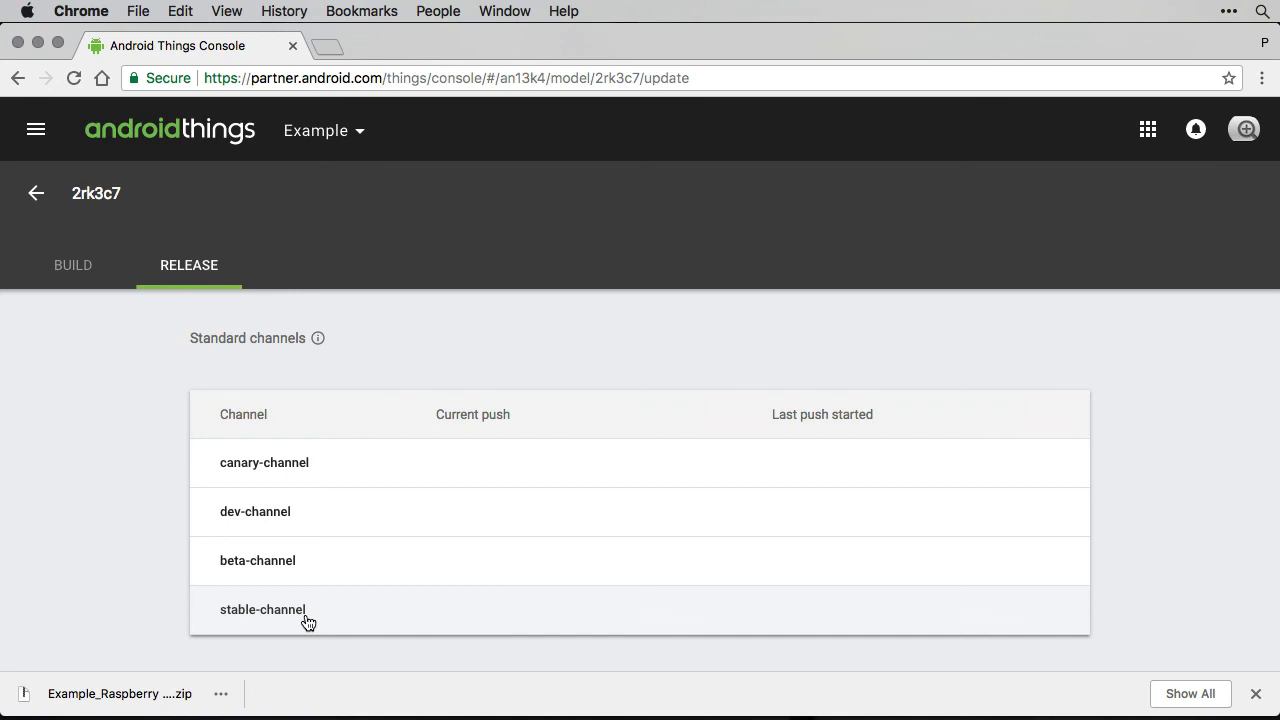
click(262, 608)
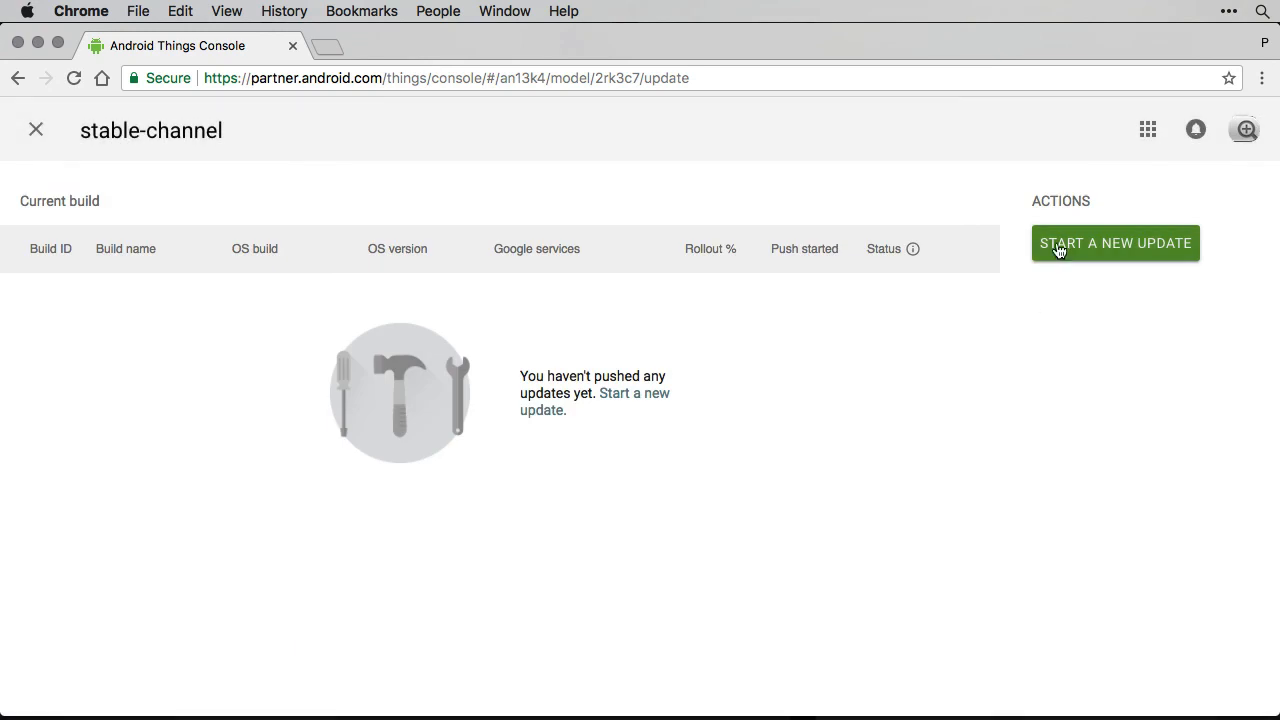
Step: Push build example-0.0.2-bundle as an OTA update at 100% rollout and confirm
click(1116, 244)
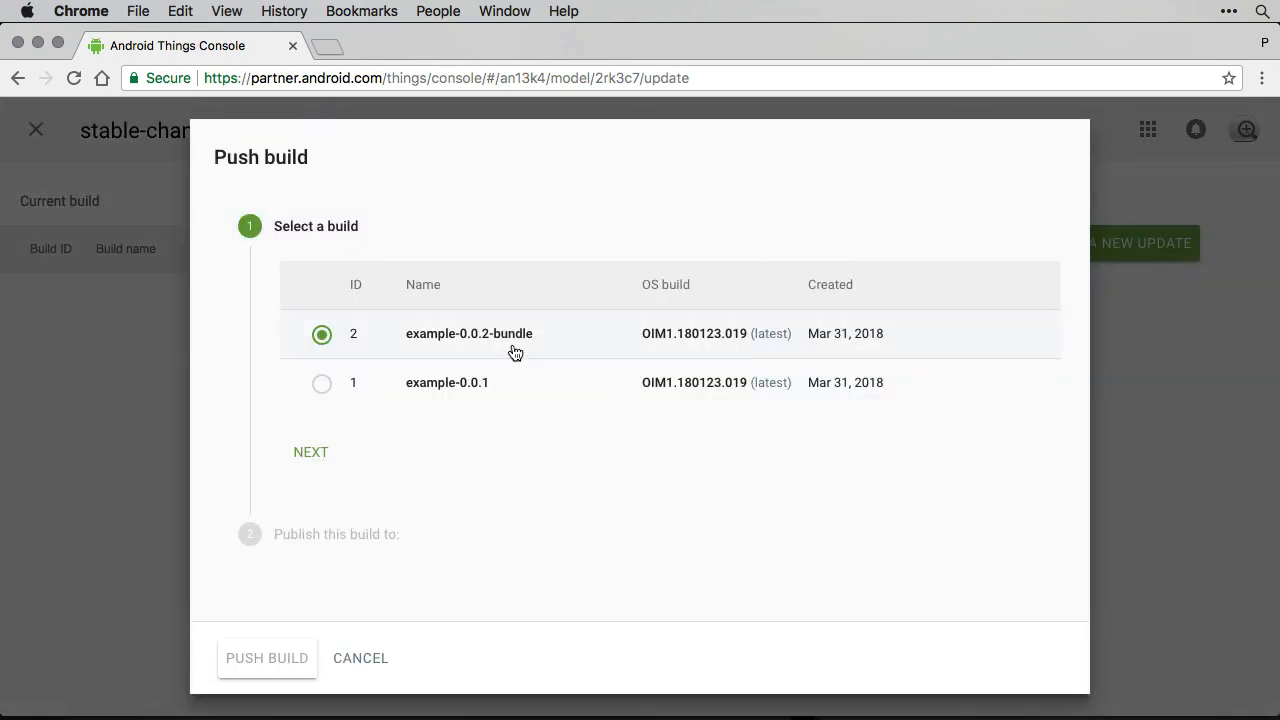
mouse_move(356, 438)
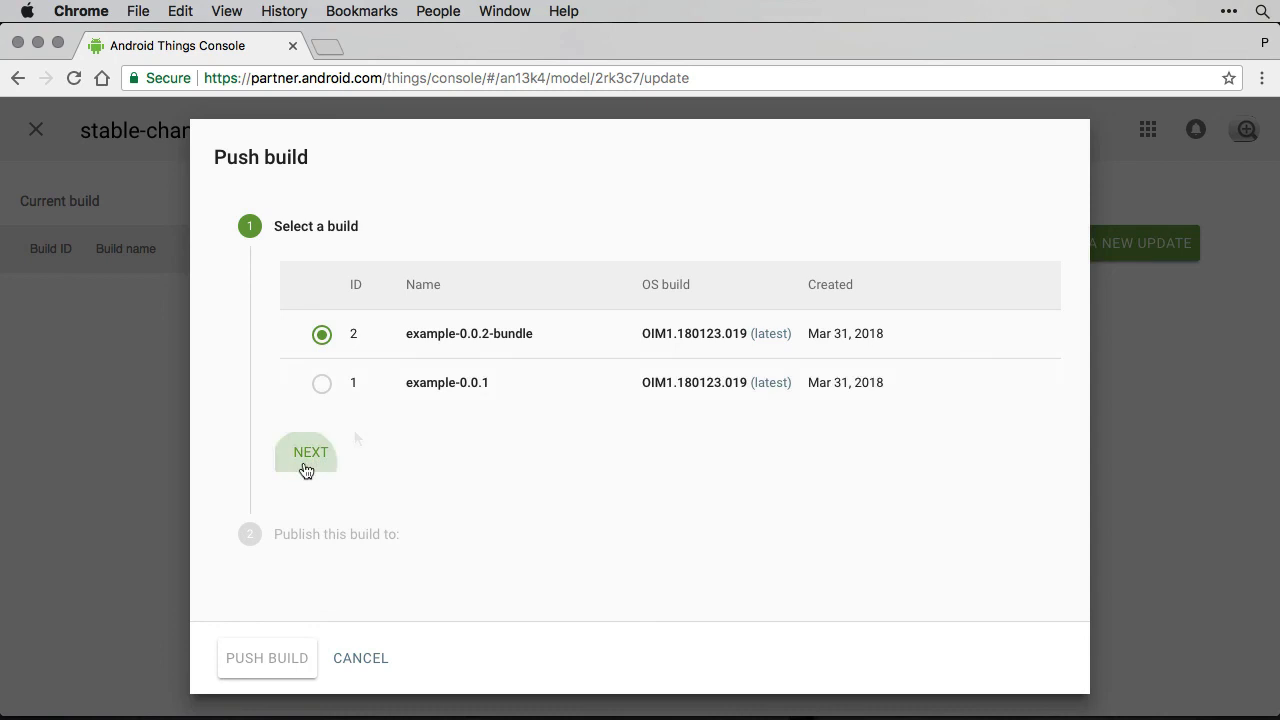
click(308, 452)
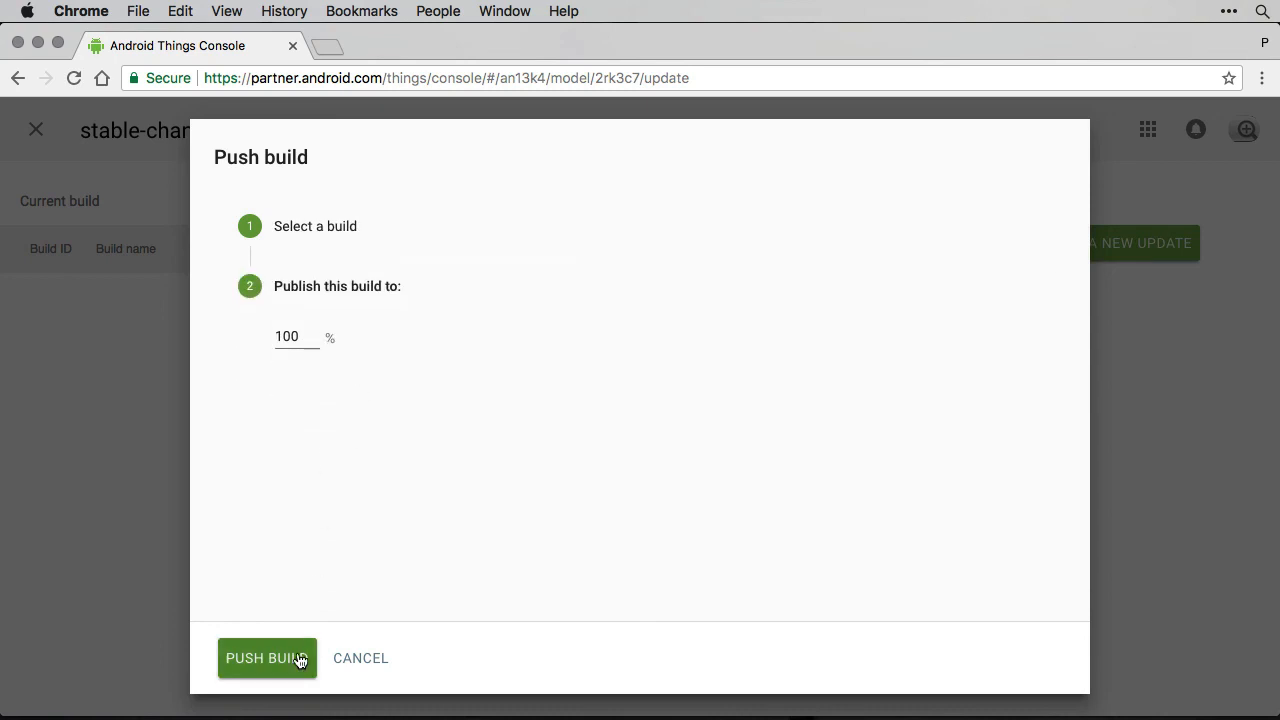
mouse_move(288, 672)
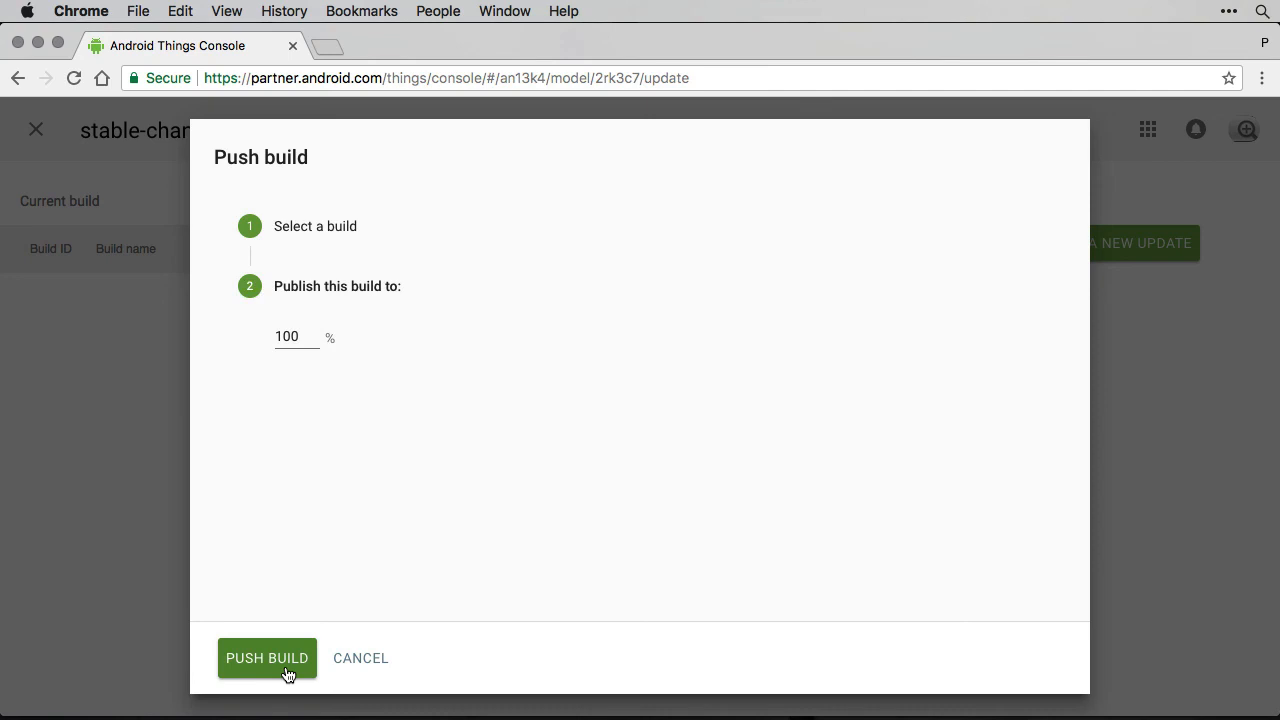
click(266, 658)
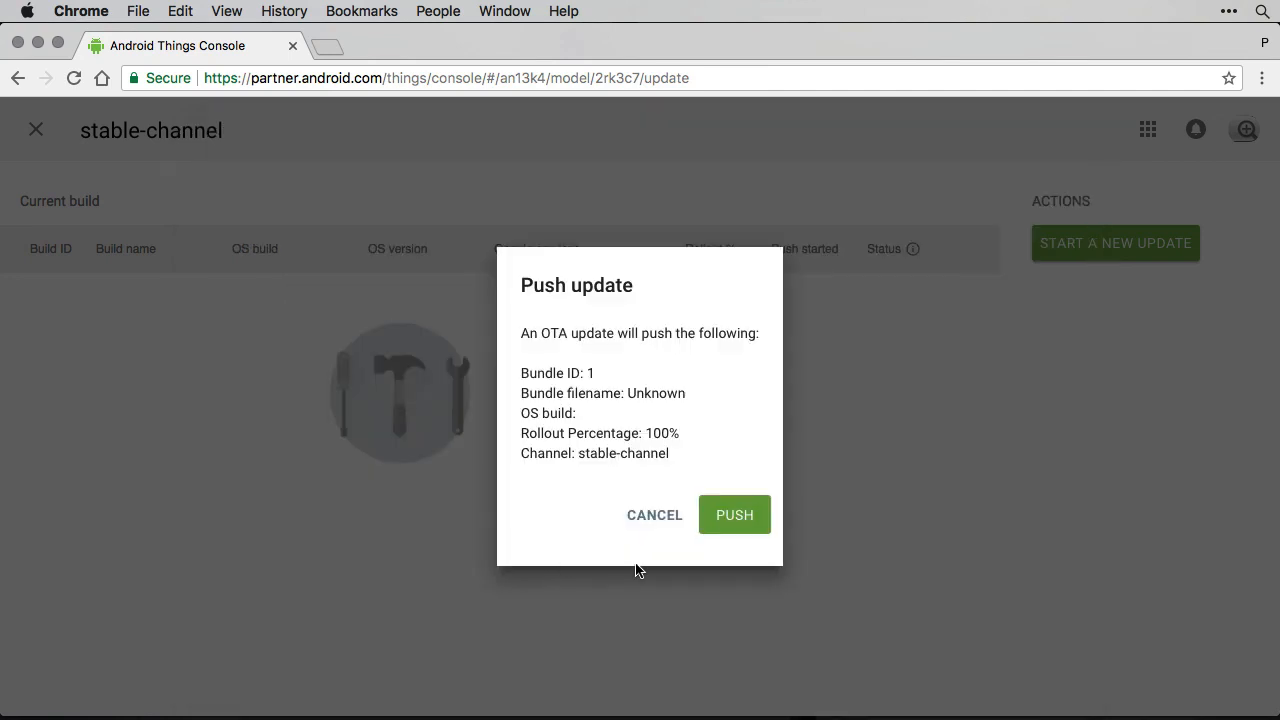
click(734, 514)
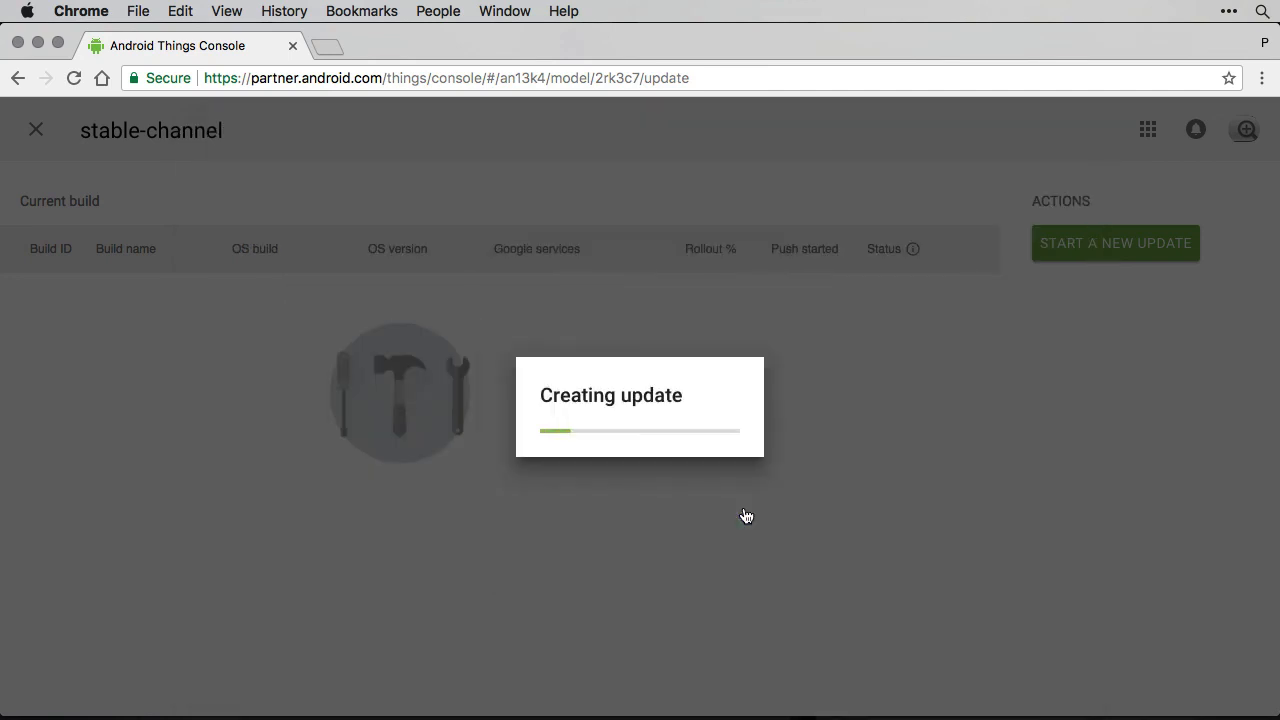